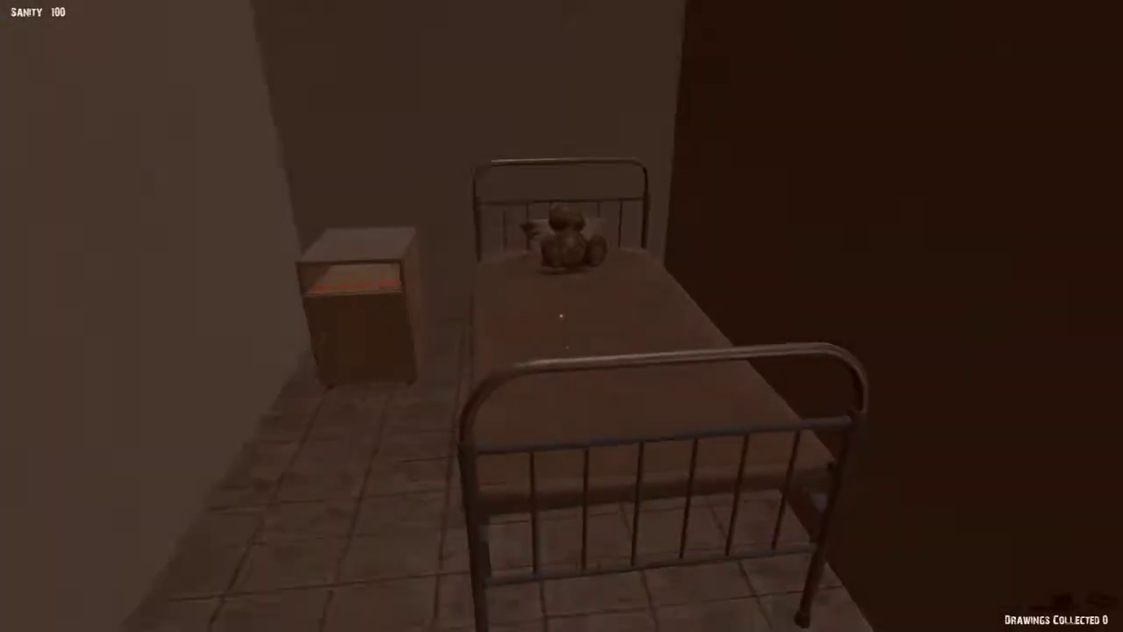
pyautogui.moveTo(562, 316)
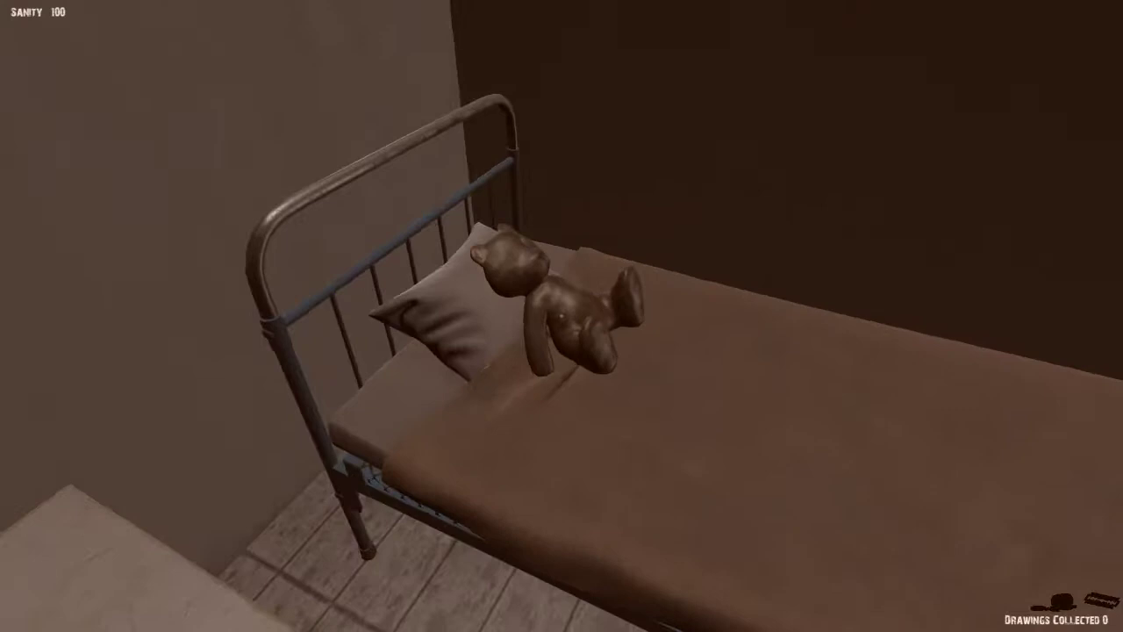
pyautogui.moveTo(562, 316)
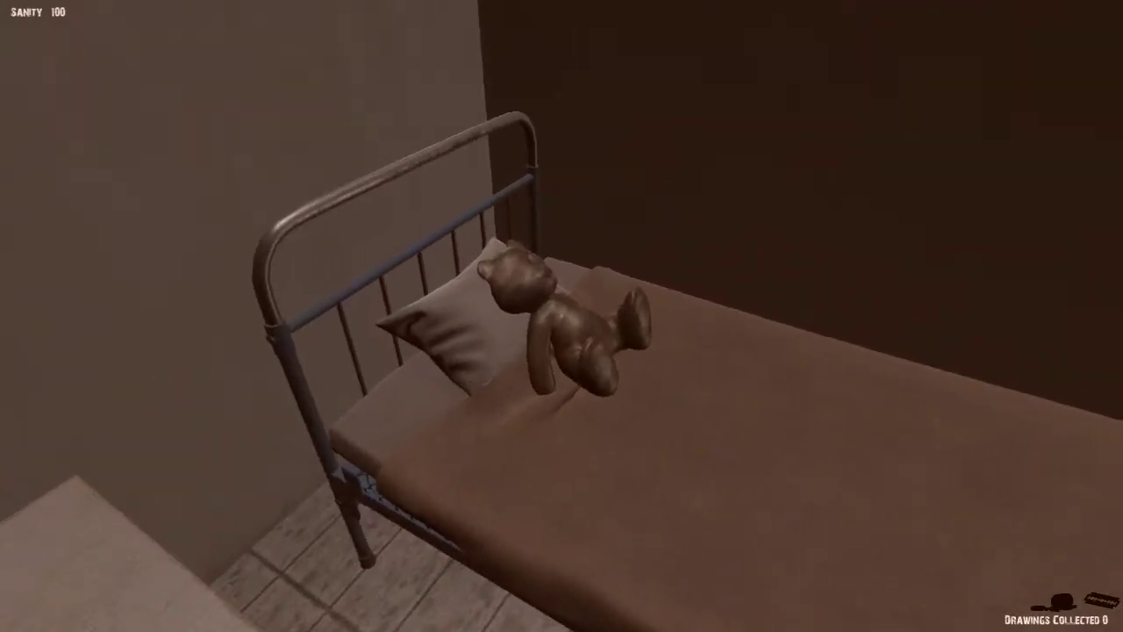
pyautogui.moveTo(562, 316)
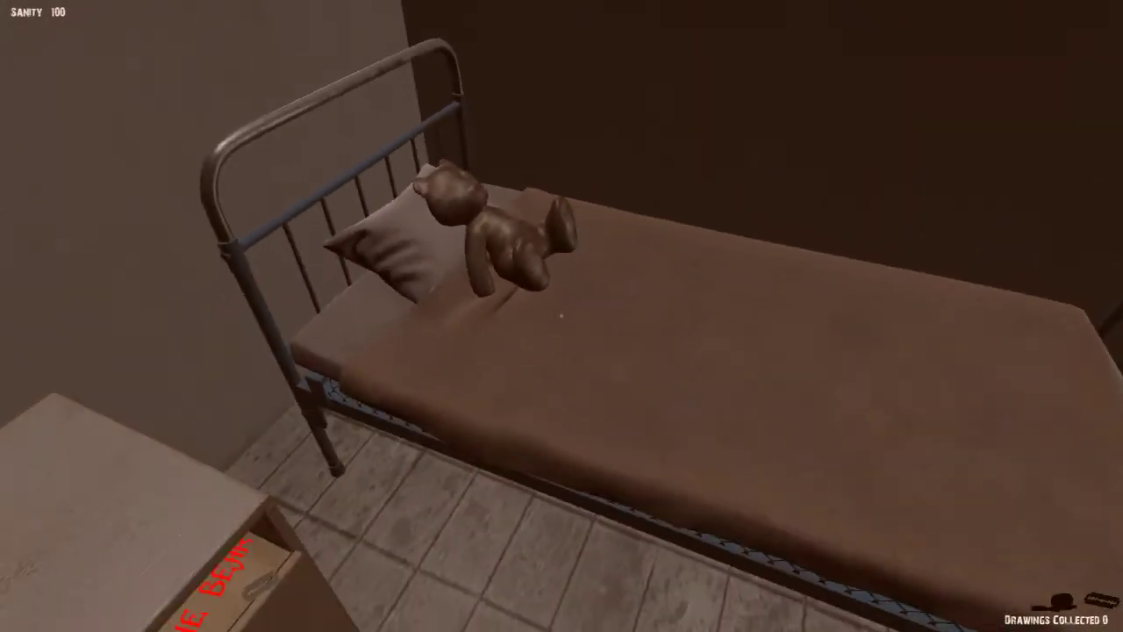
pyautogui.moveTo(562, 316)
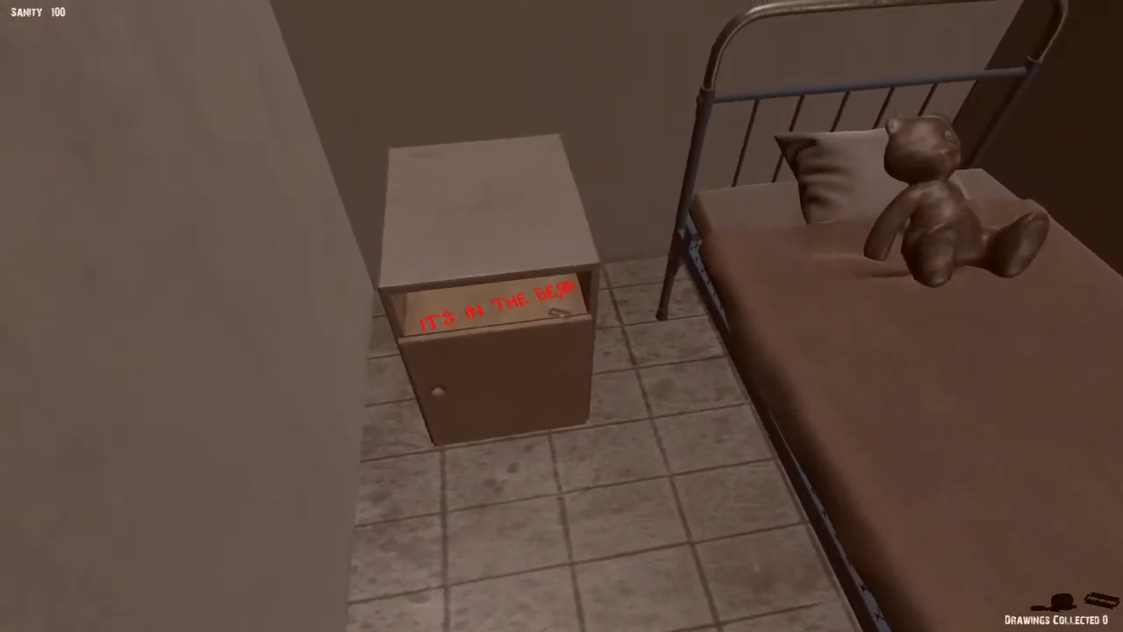
pyautogui.moveTo(561, 316)
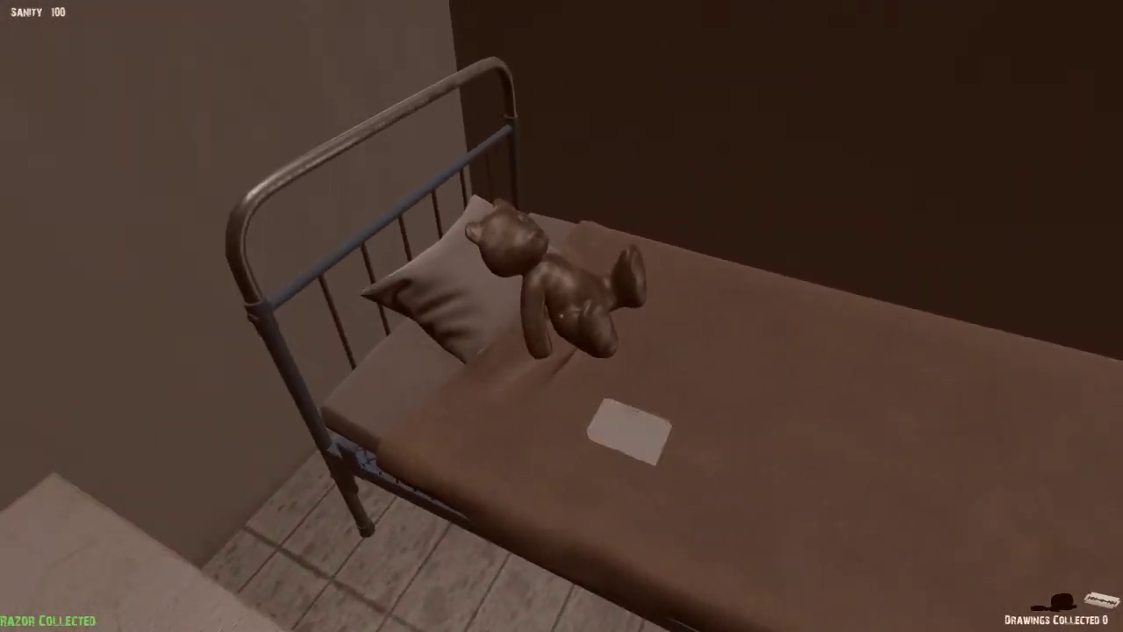
# Pick up the razor and the first teddy-bear drawing lying on the cell bed.
pyautogui.click(628, 426)
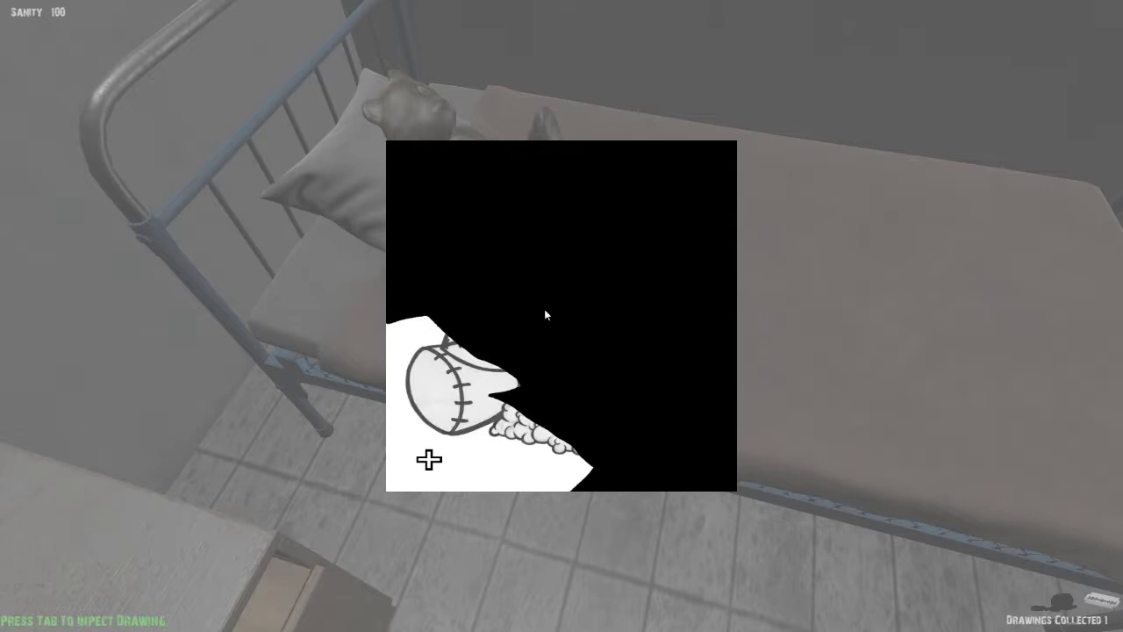
pyautogui.moveTo(505, 369)
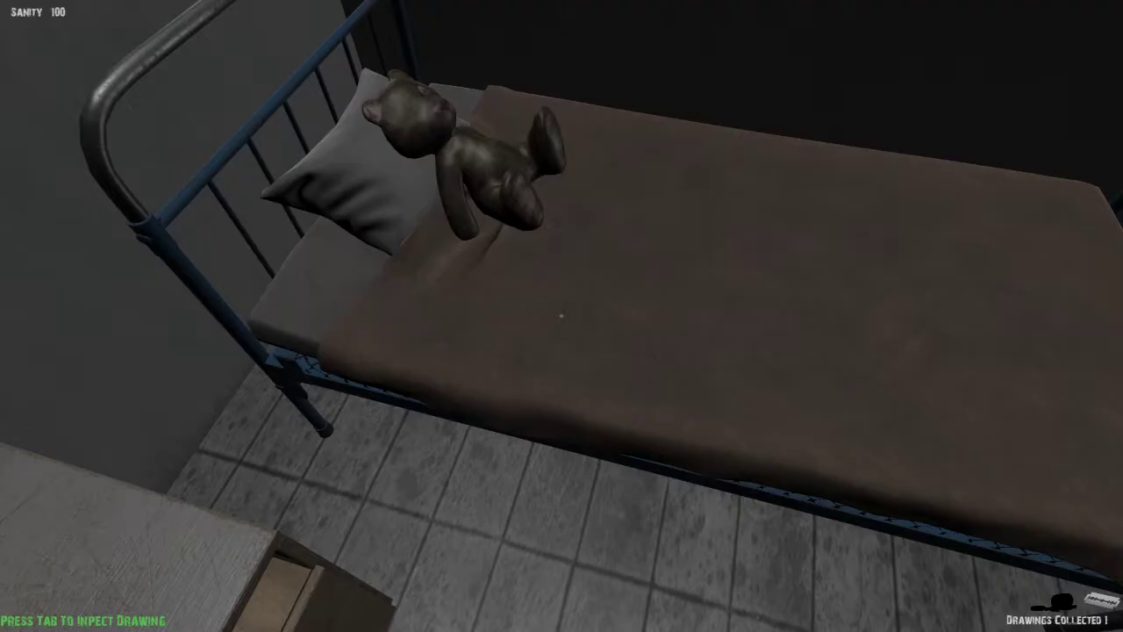
pyautogui.moveTo(562, 316)
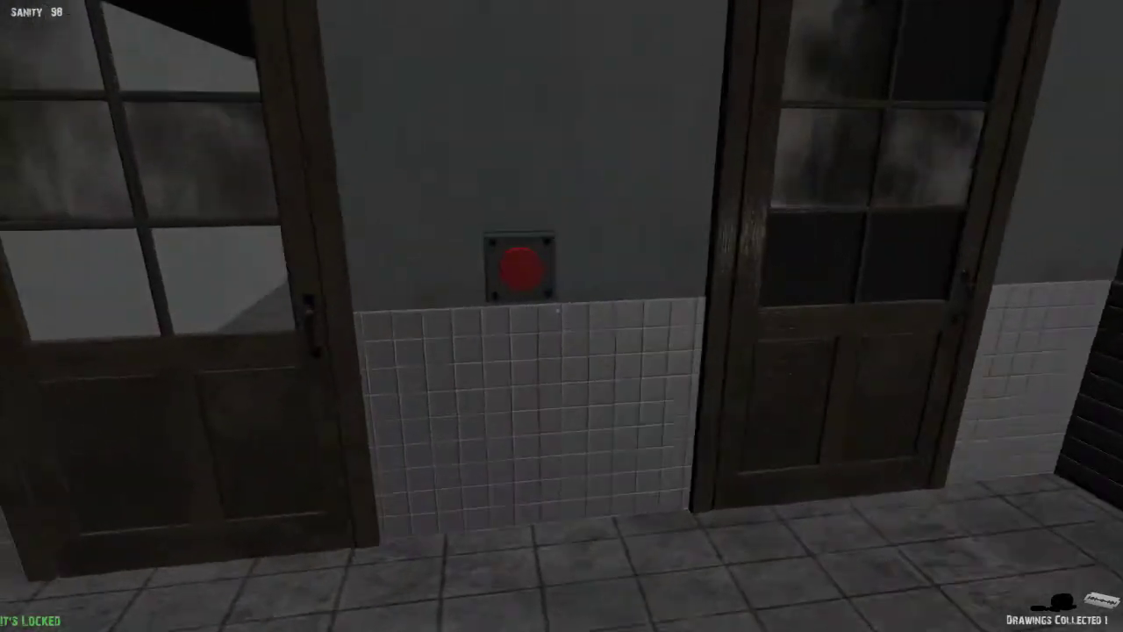
pyautogui.moveTo(561, 316)
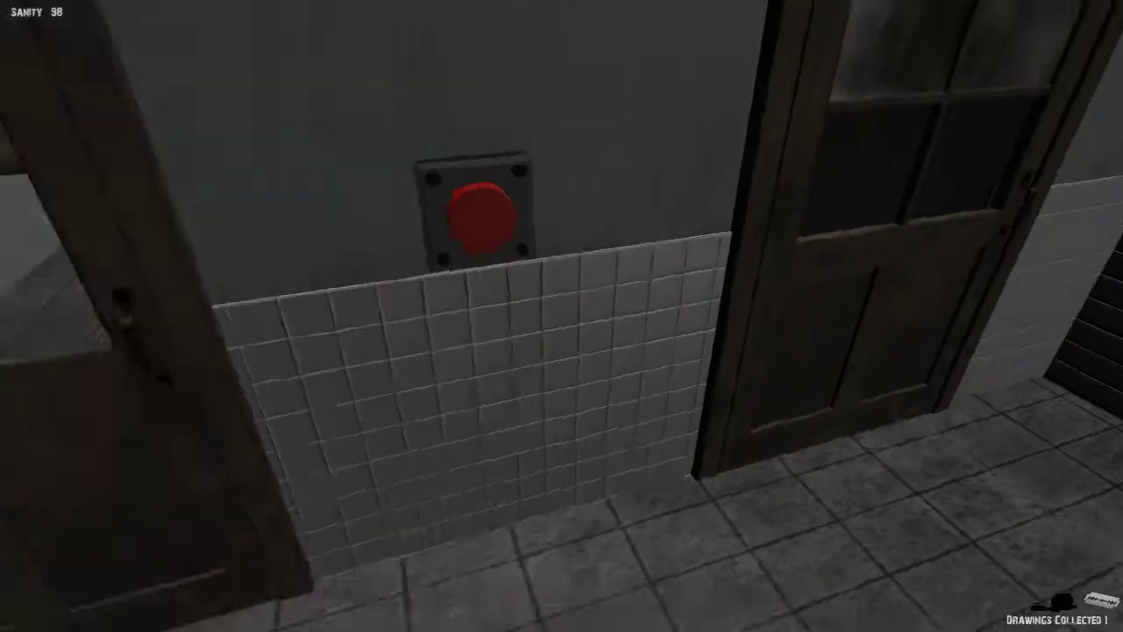
pyautogui.moveTo(562, 315)
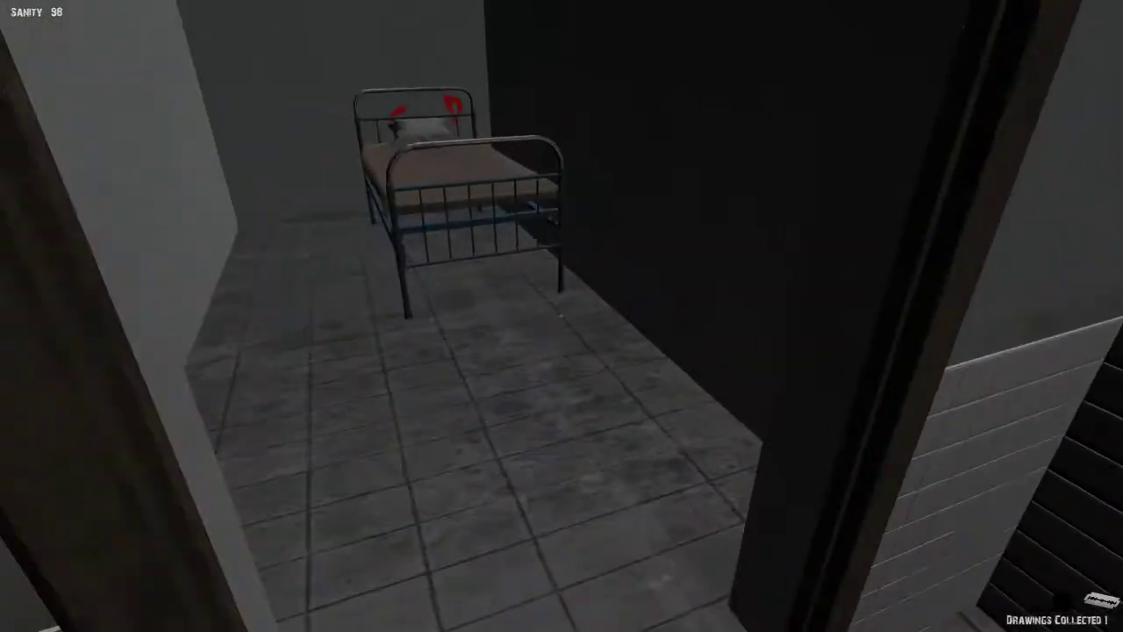
pyautogui.moveTo(561, 315)
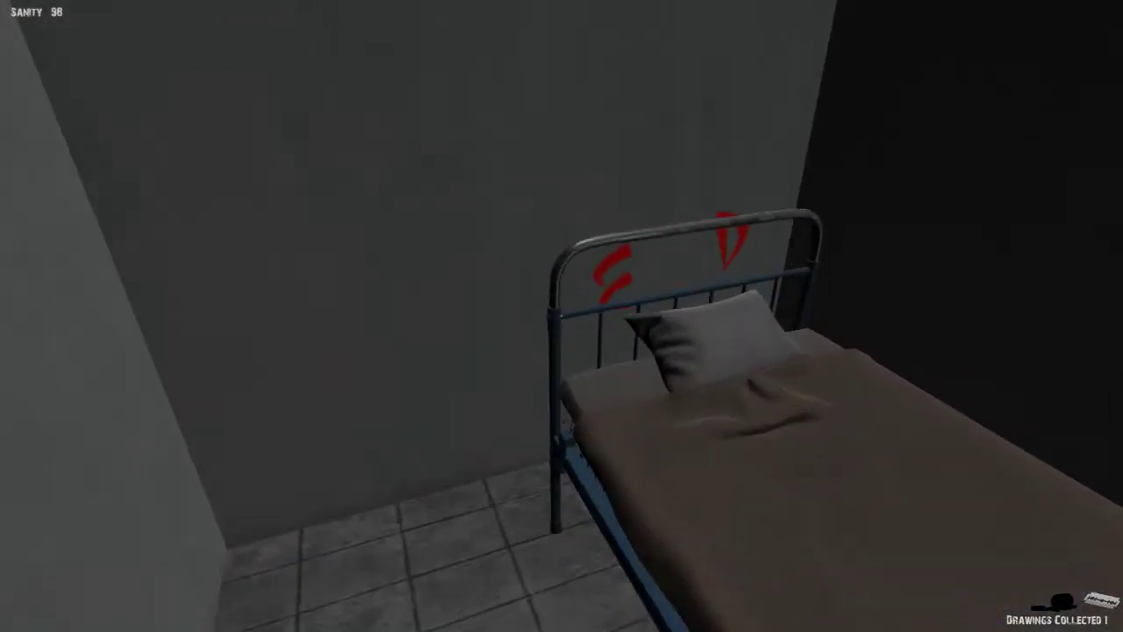
pyautogui.moveTo(562, 316)
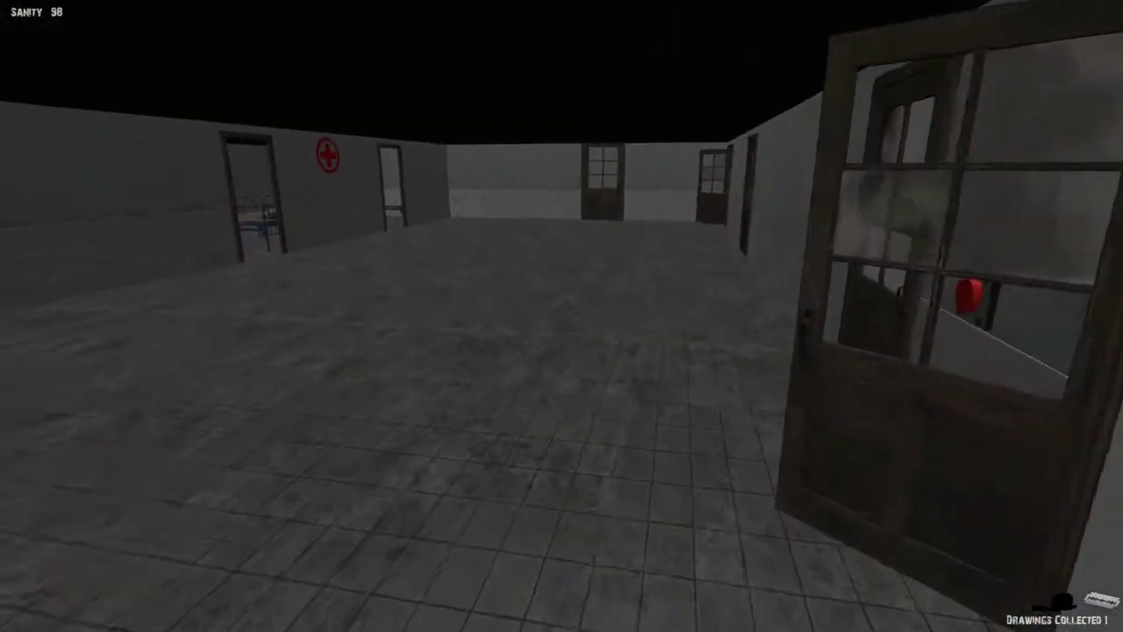
pyautogui.moveTo(562, 316)
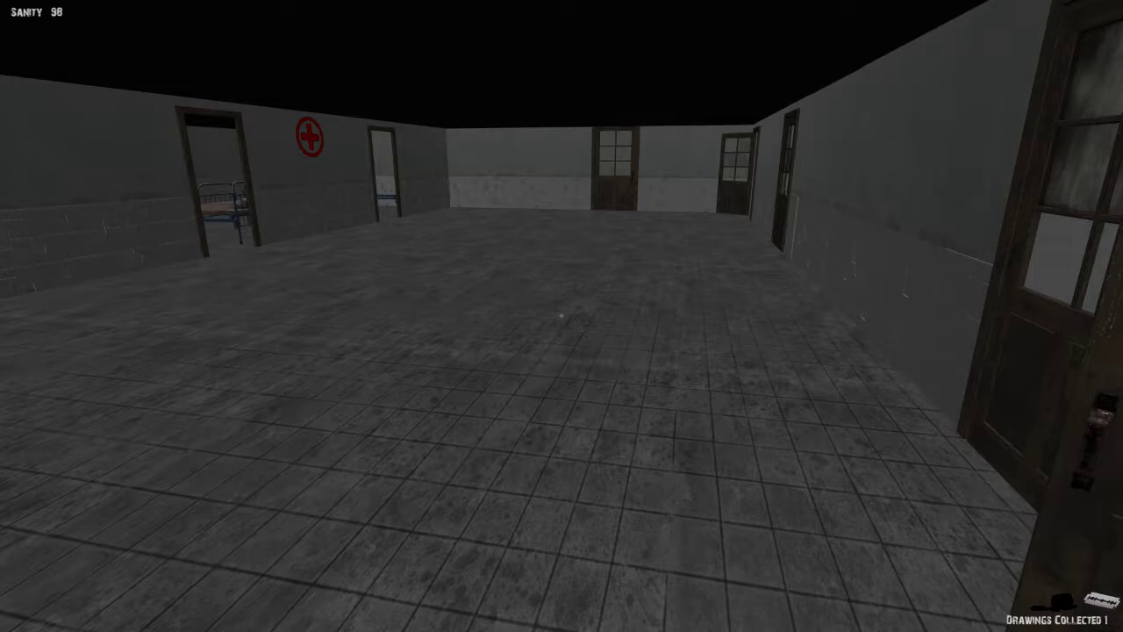
pyautogui.moveTo(351, 316)
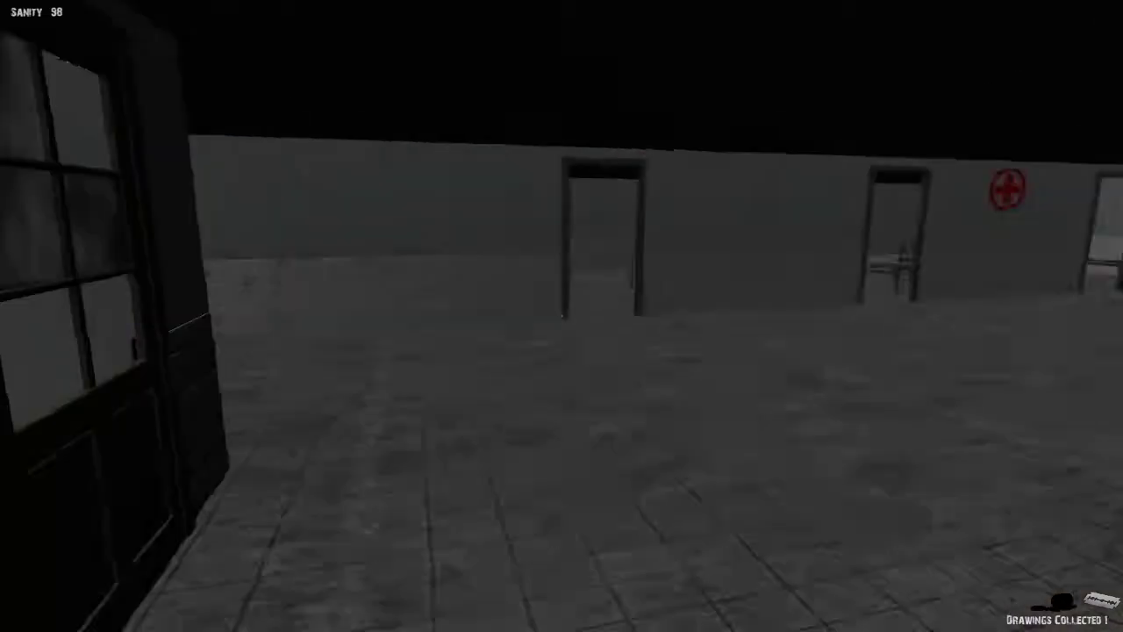
pyautogui.moveTo(562, 316)
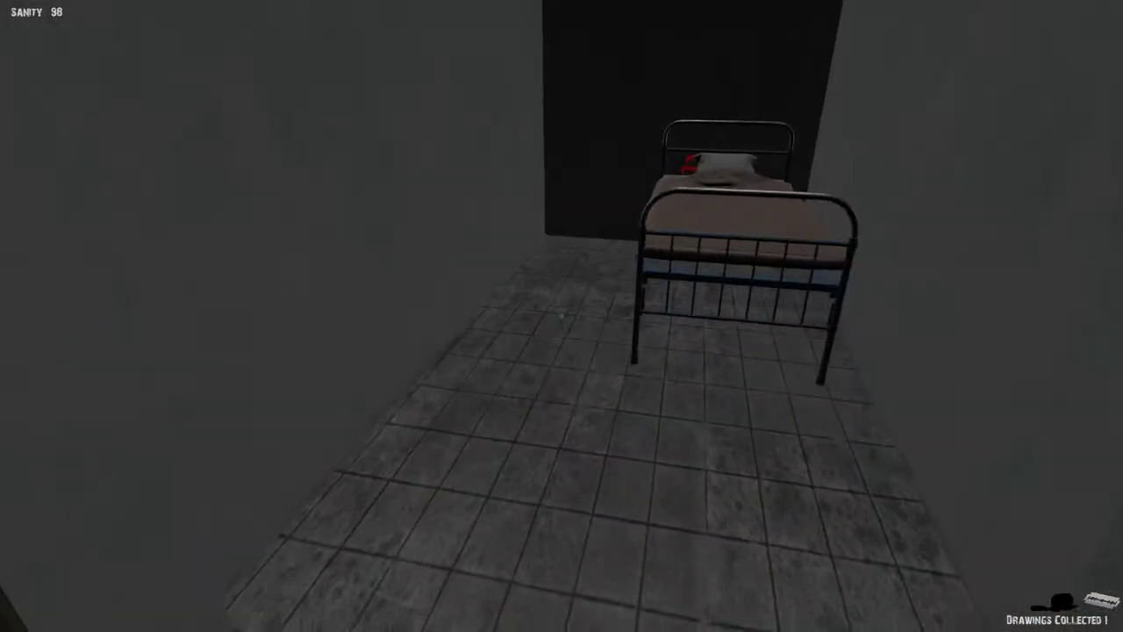
pyautogui.moveTo(562, 315)
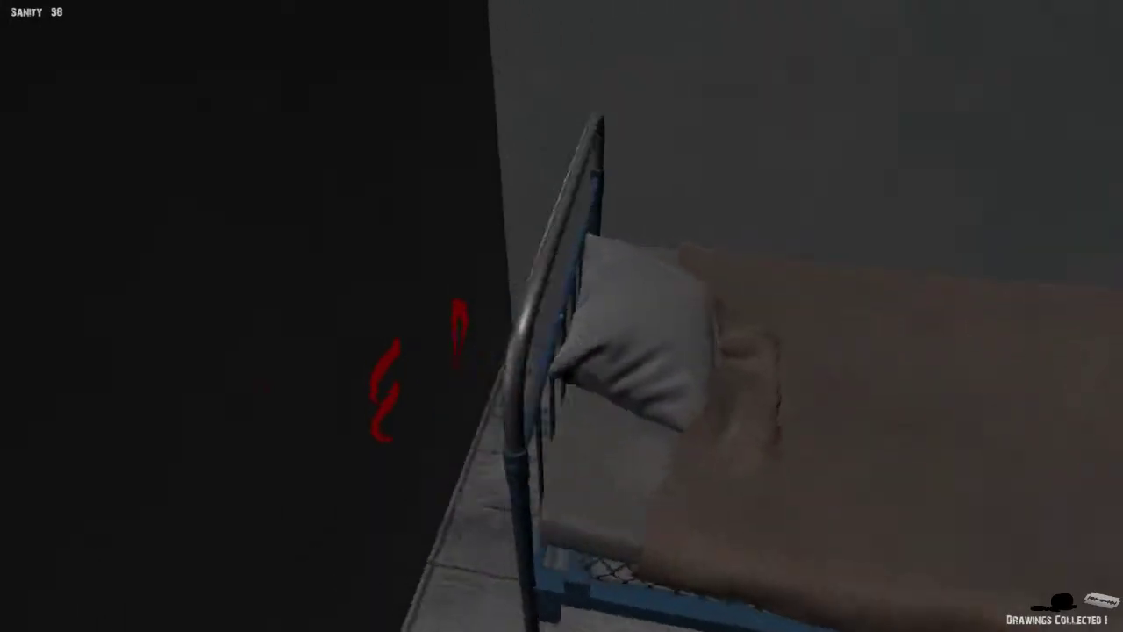
pyautogui.moveTo(561, 316)
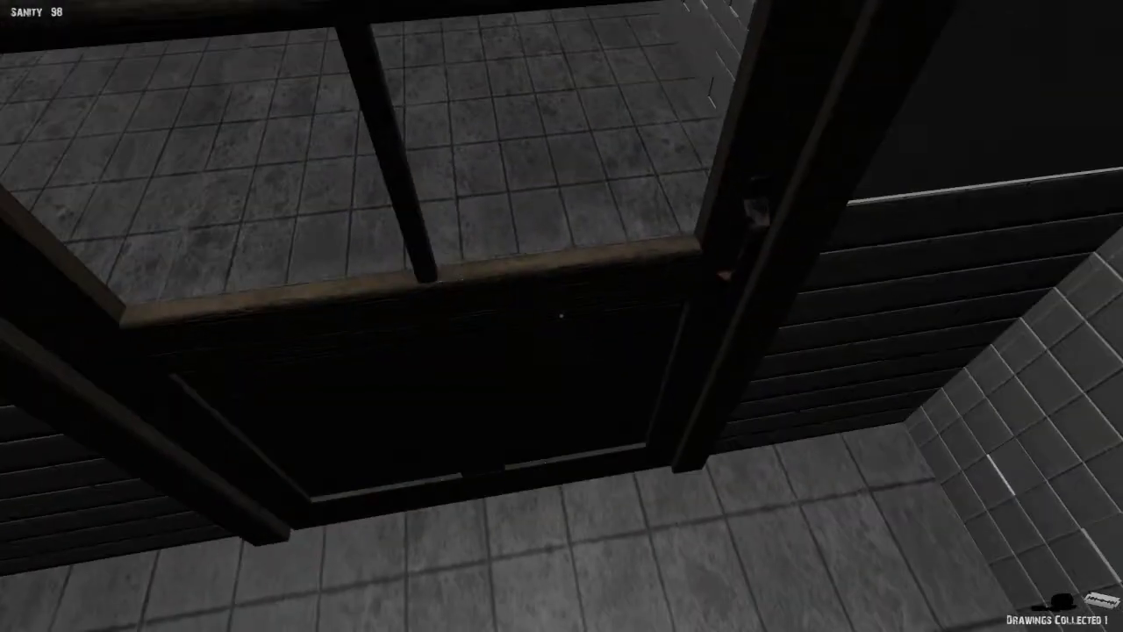
pyautogui.moveTo(562, 316)
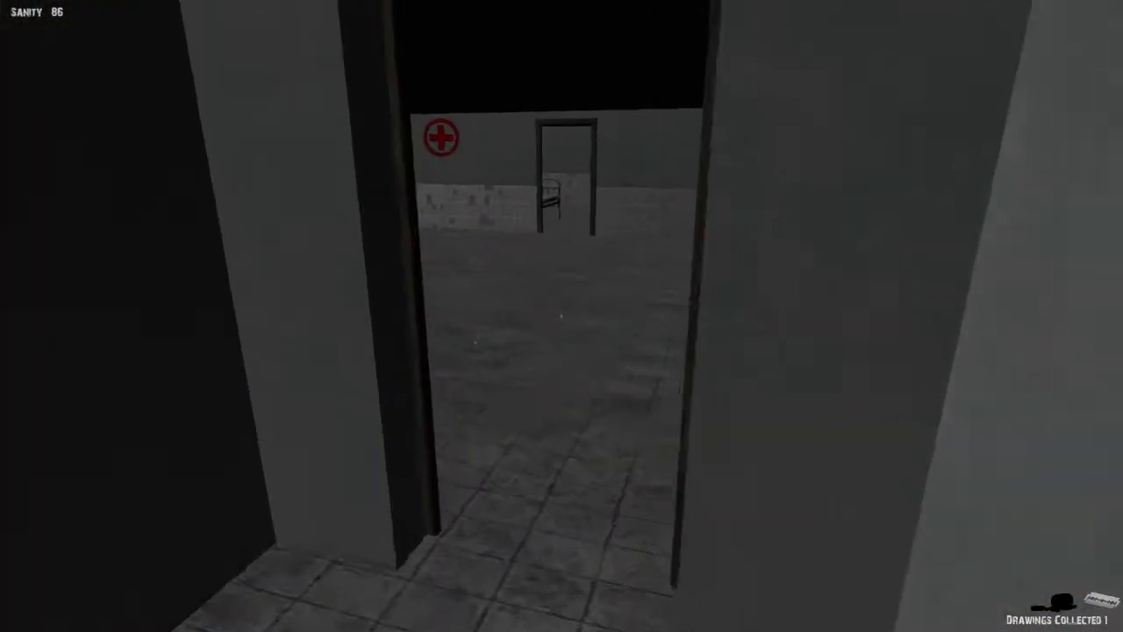
pyautogui.moveTo(561, 316)
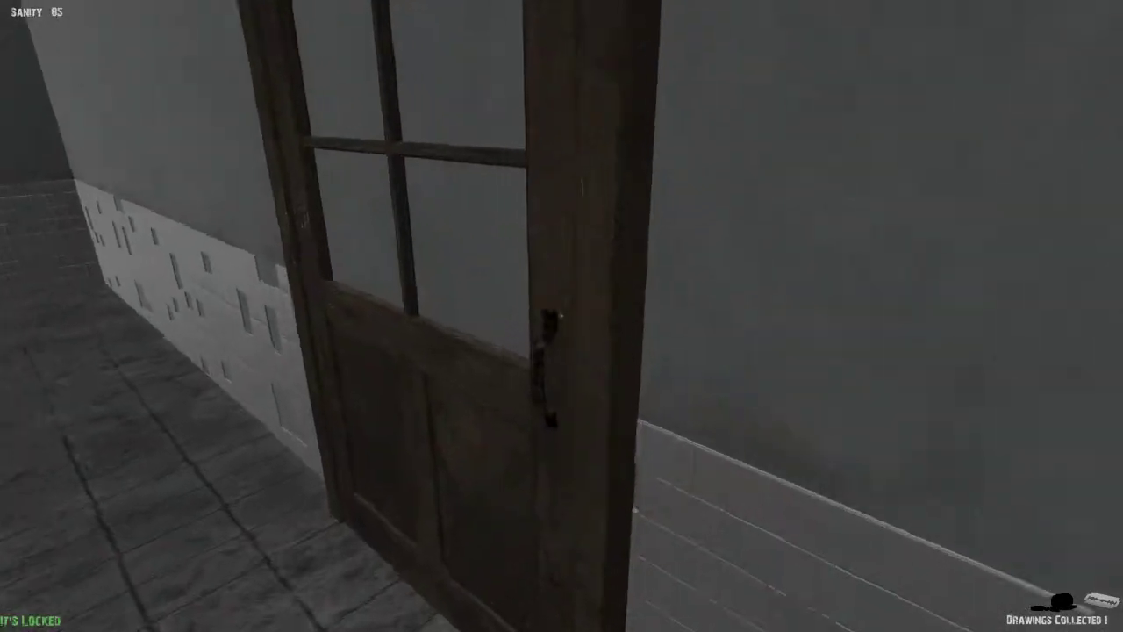
pyautogui.moveTo(561, 315)
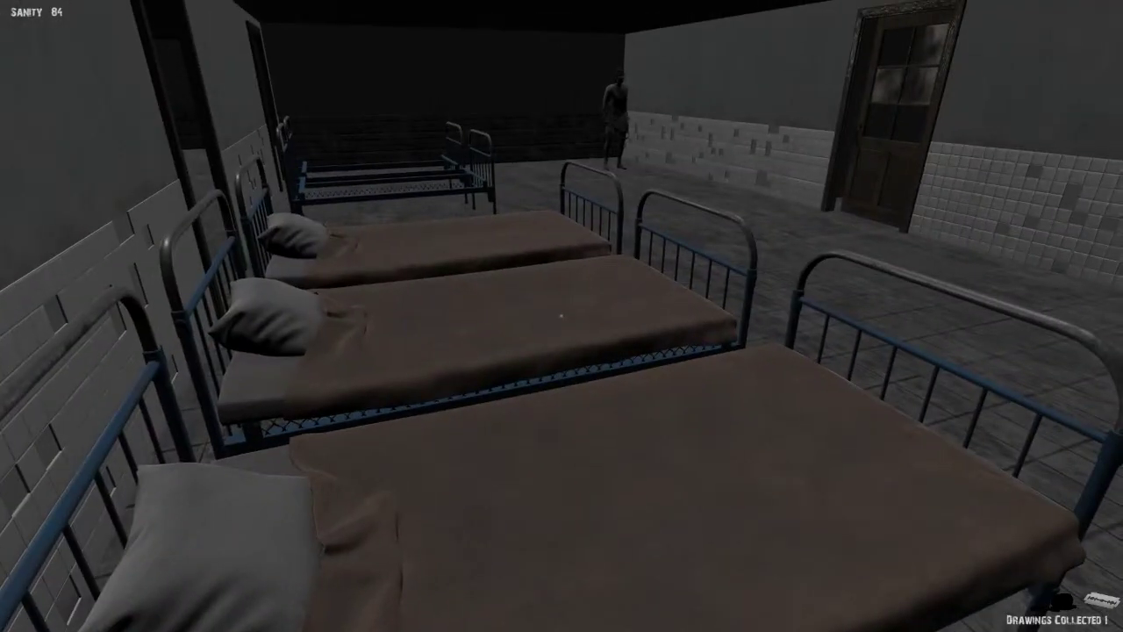
pyautogui.moveTo(561, 316)
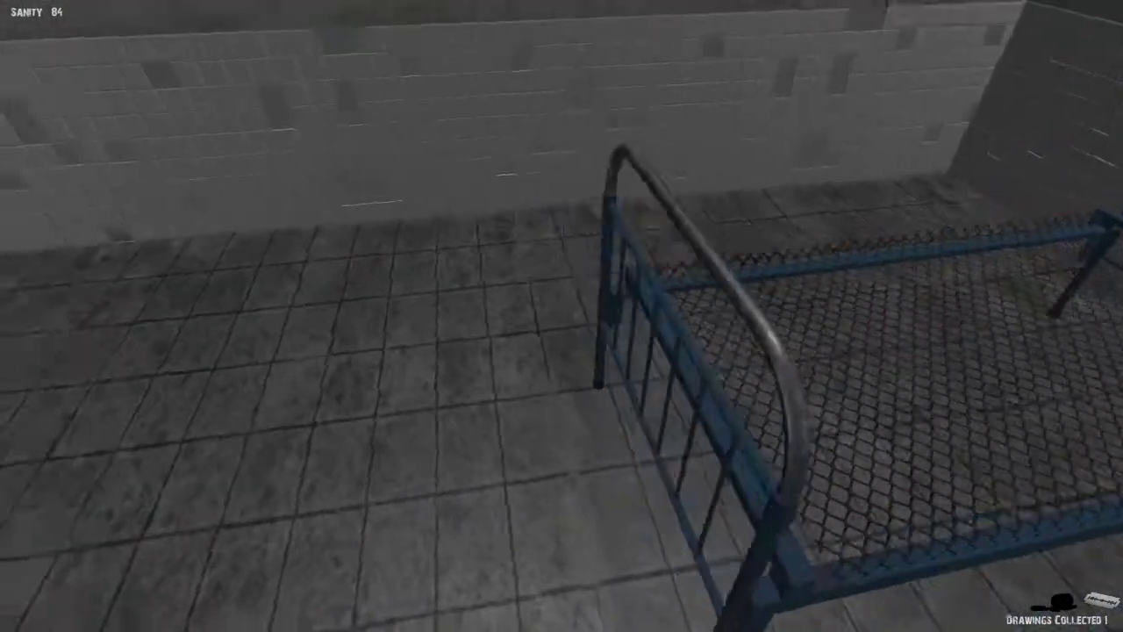
pyautogui.moveTo(561, 315)
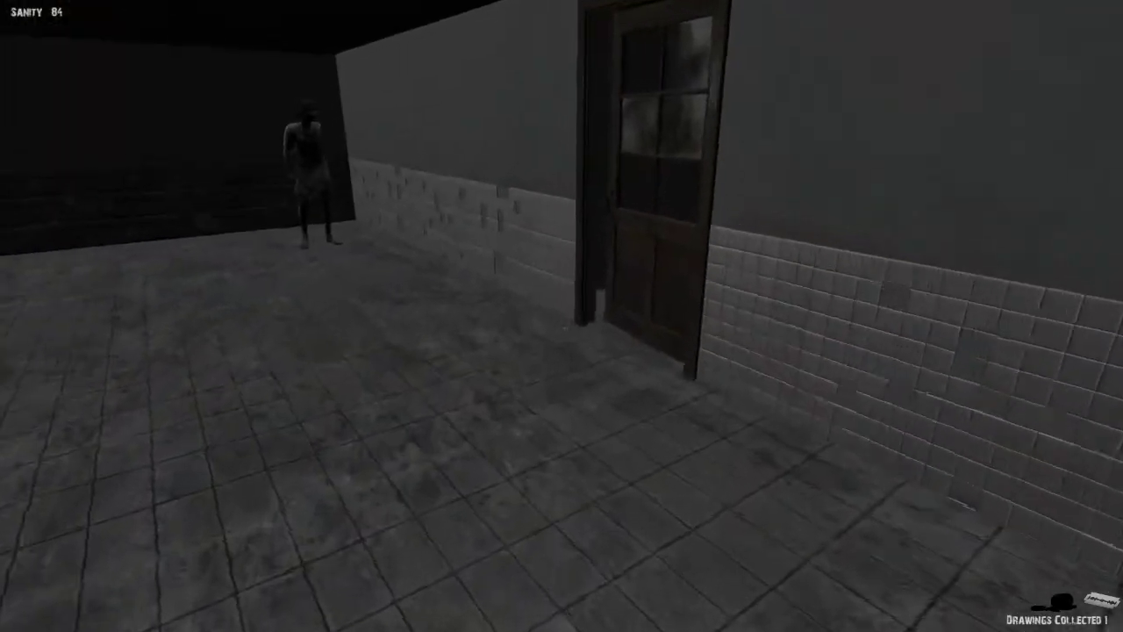
pyautogui.moveTo(562, 316)
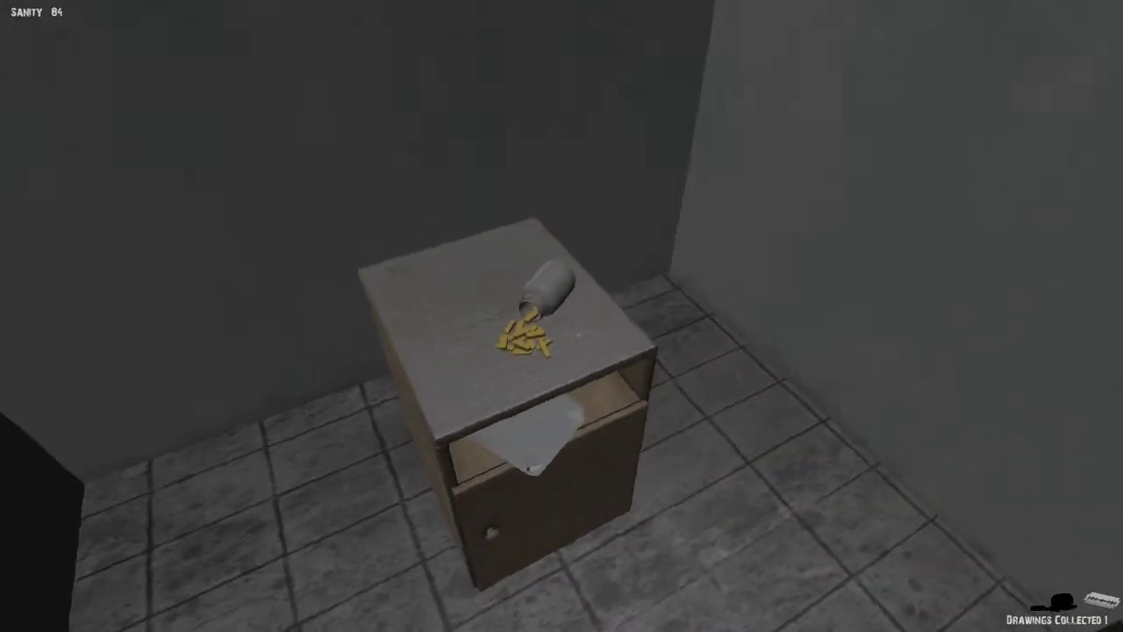
# Take the spilled pills and the second drawing from the nightstand drawer.
pyautogui.click(526, 334)
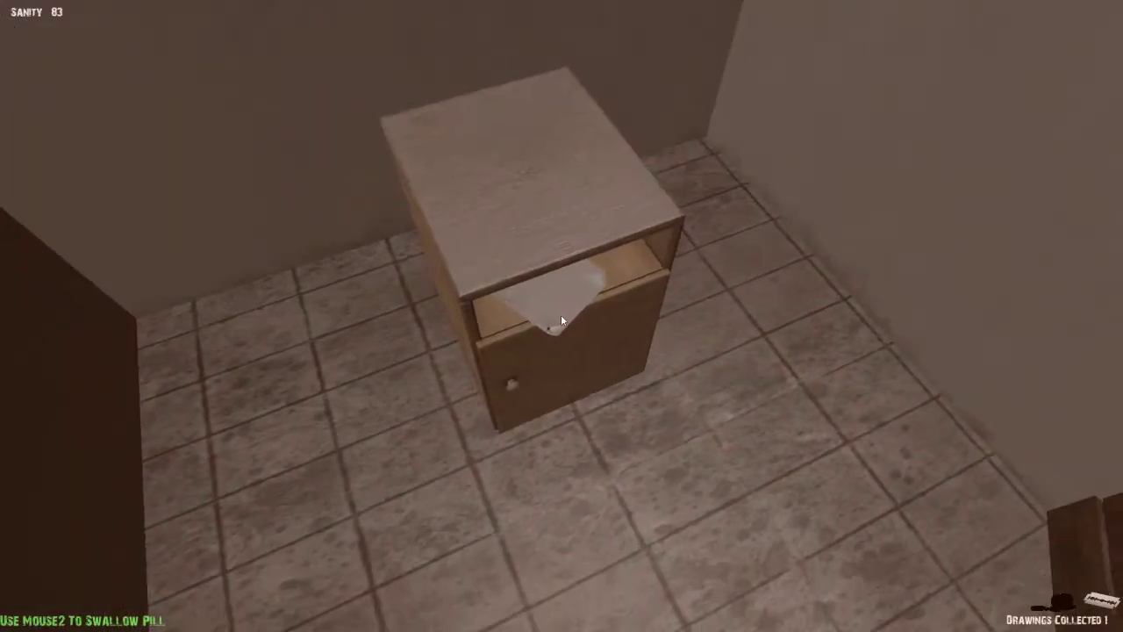
pyautogui.click(562, 299)
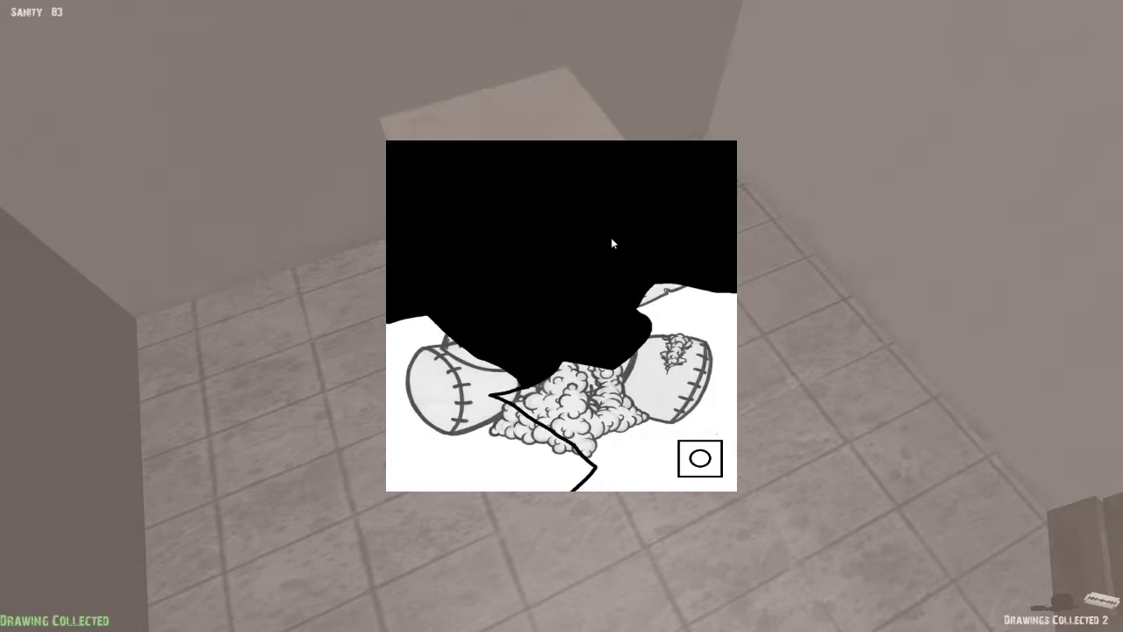
pyautogui.moveTo(735, 477)
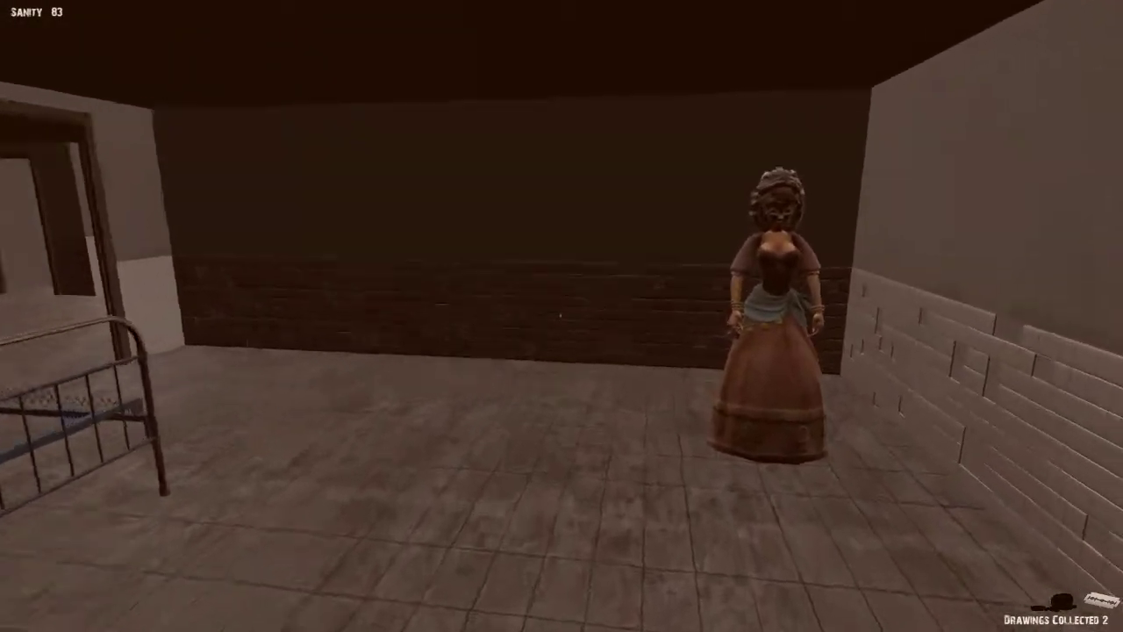
pyautogui.moveTo(561, 315)
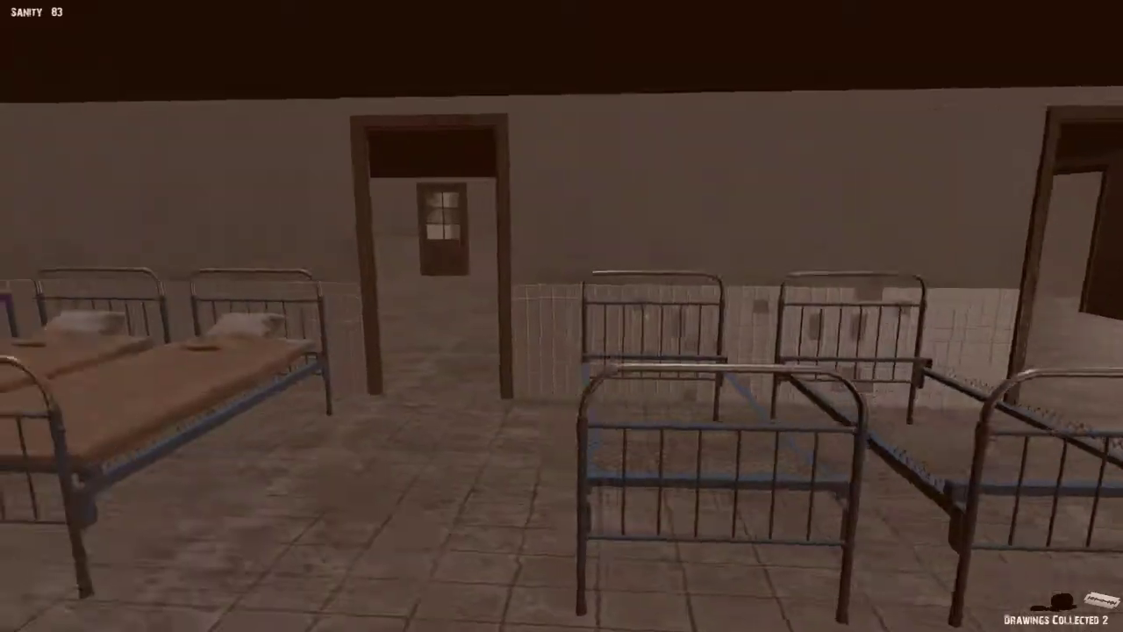
# Walk the corridors past the doll figures into the large bed dormitory.
pyautogui.press('w')
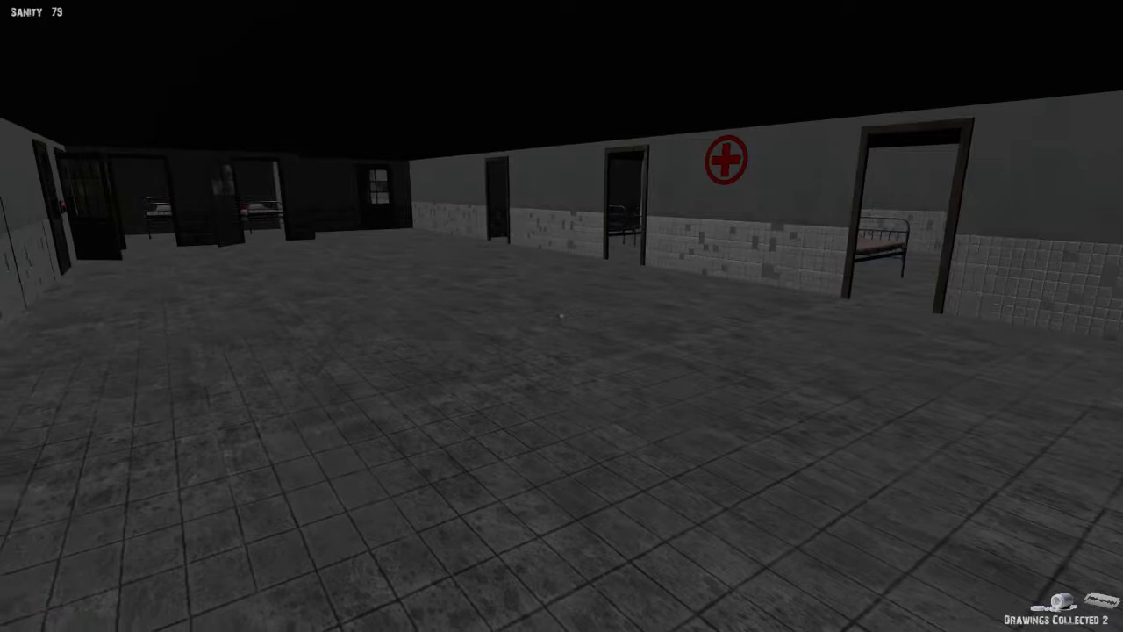
pyautogui.moveTo(562, 316)
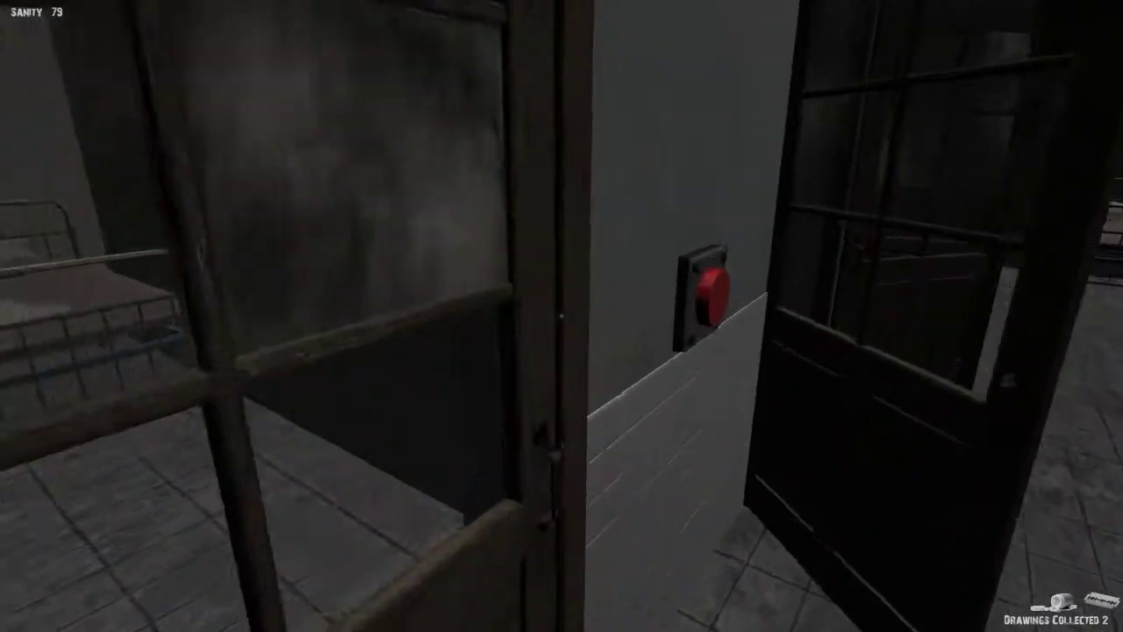
pyautogui.moveTo(561, 316)
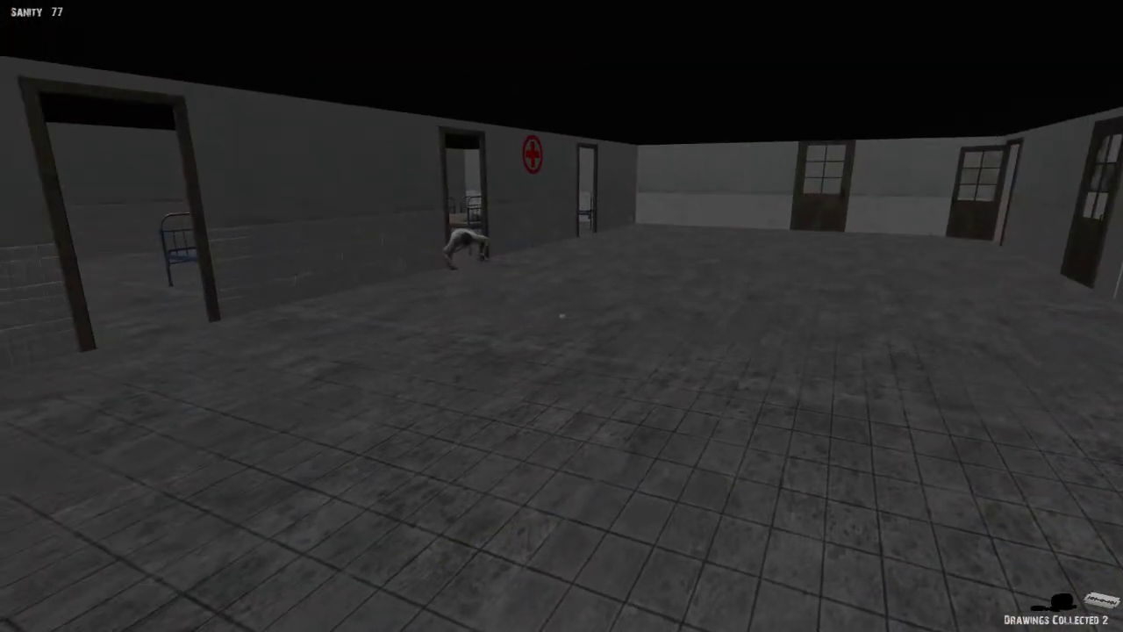
pyautogui.moveTo(562, 316)
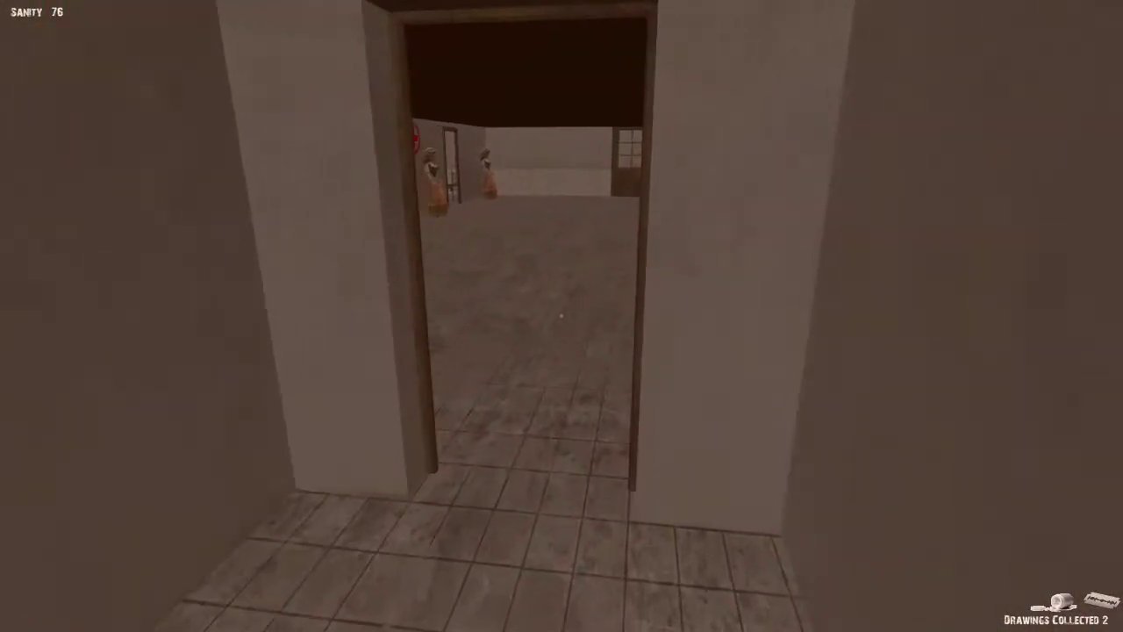
pyautogui.moveTo(562, 315)
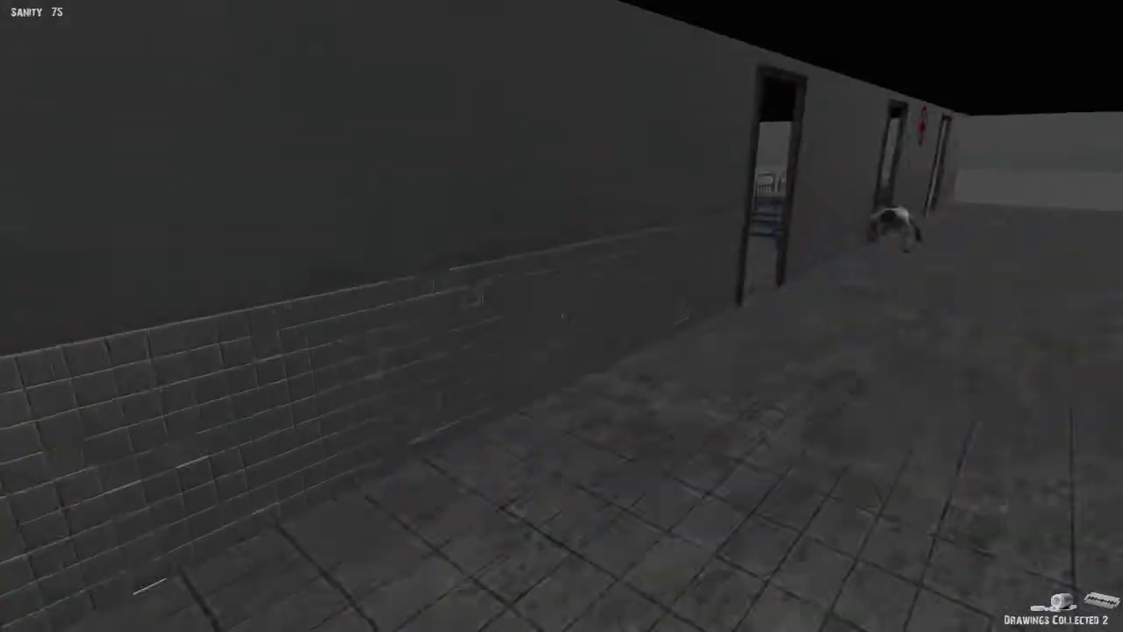
pyautogui.moveTo(561, 316)
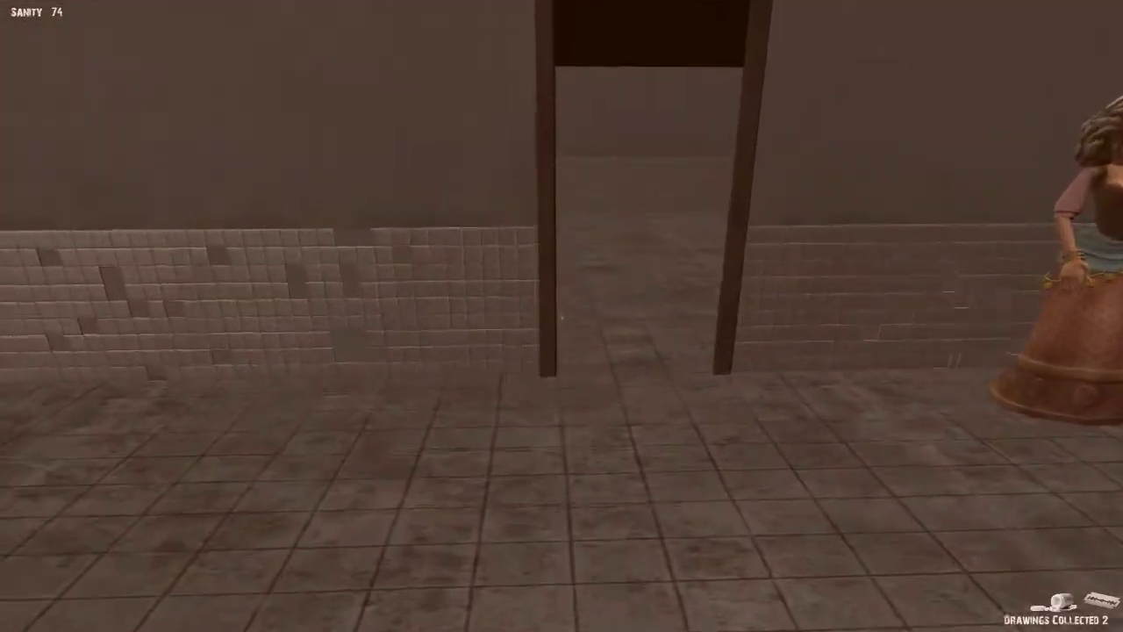
pyautogui.moveTo(562, 316)
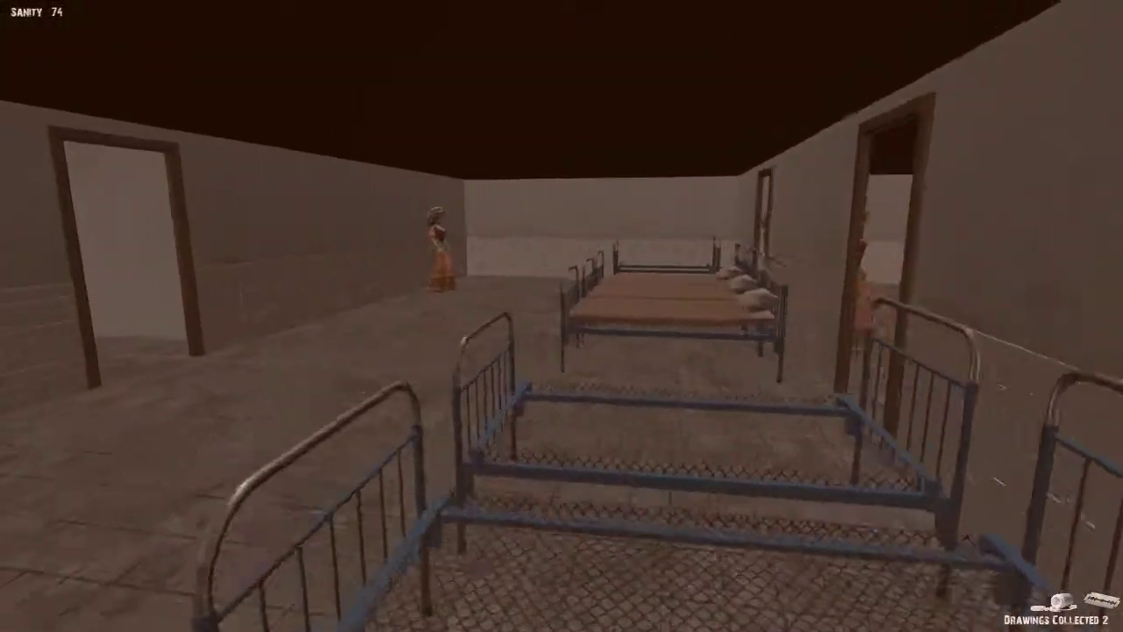
pyautogui.moveTo(562, 316)
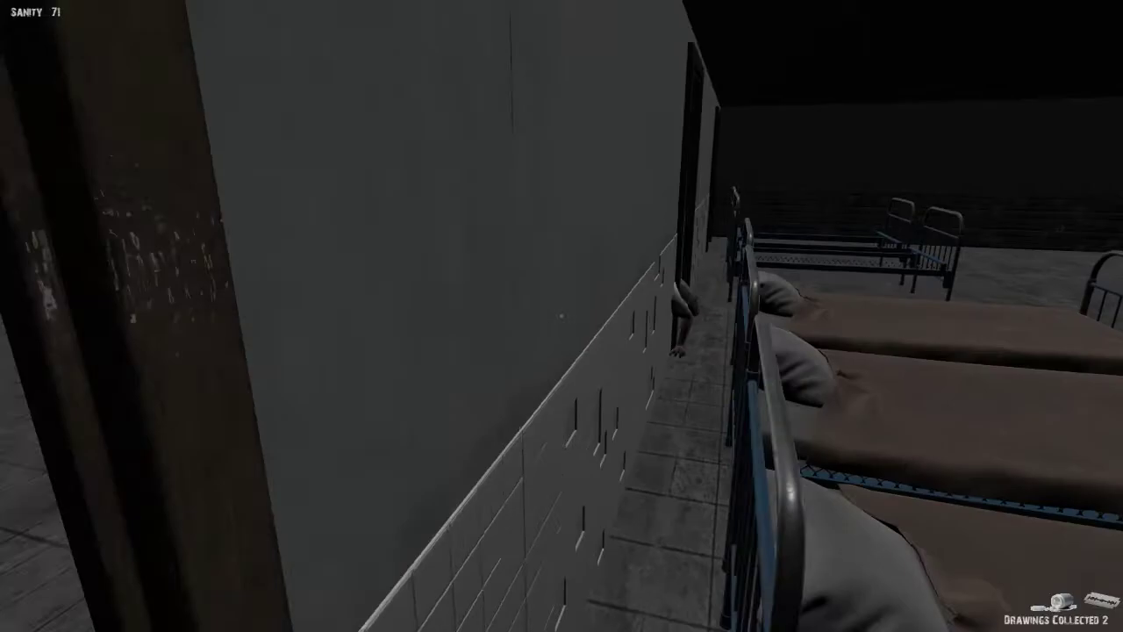
pyautogui.moveTo(561, 316)
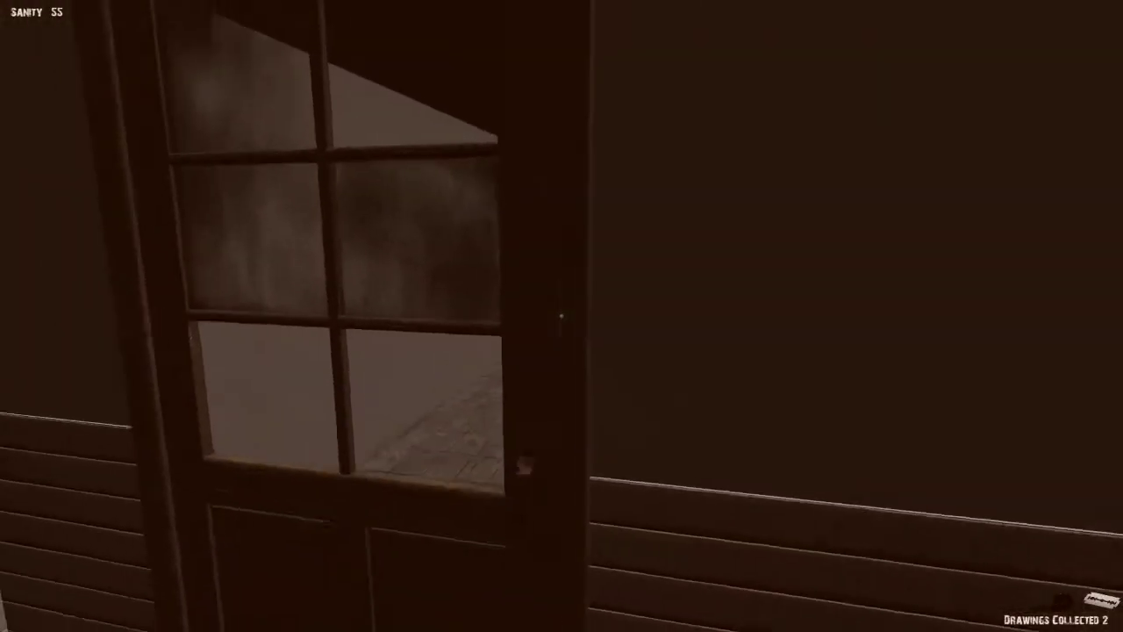
pyautogui.moveTo(561, 315)
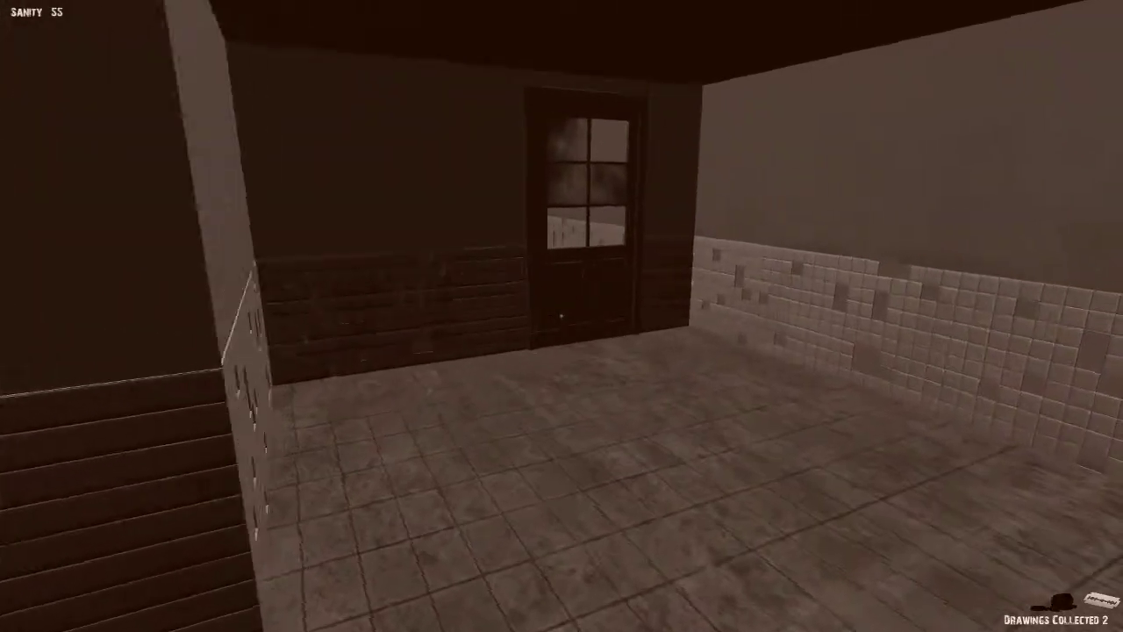
pyautogui.moveTo(562, 316)
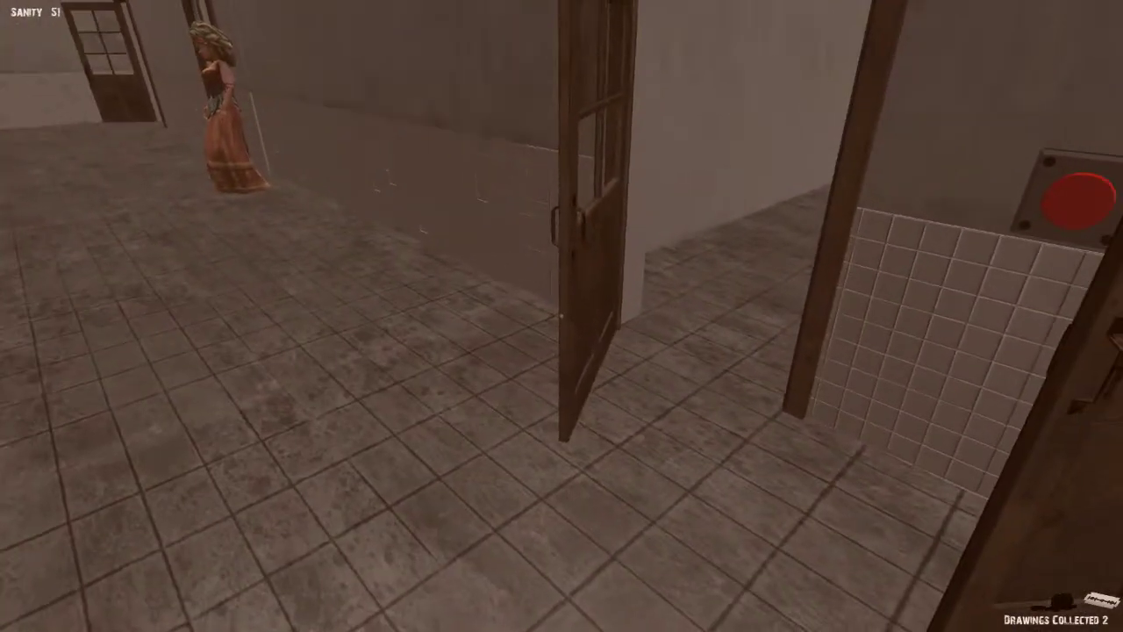
pyautogui.moveTo(562, 316)
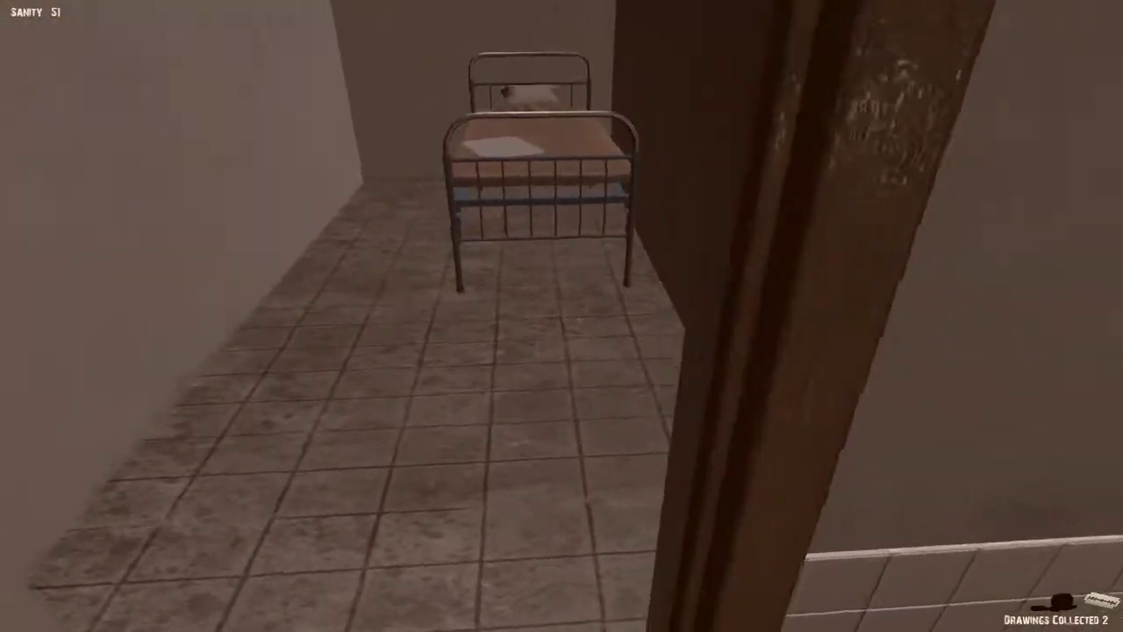
pyautogui.moveTo(561, 316)
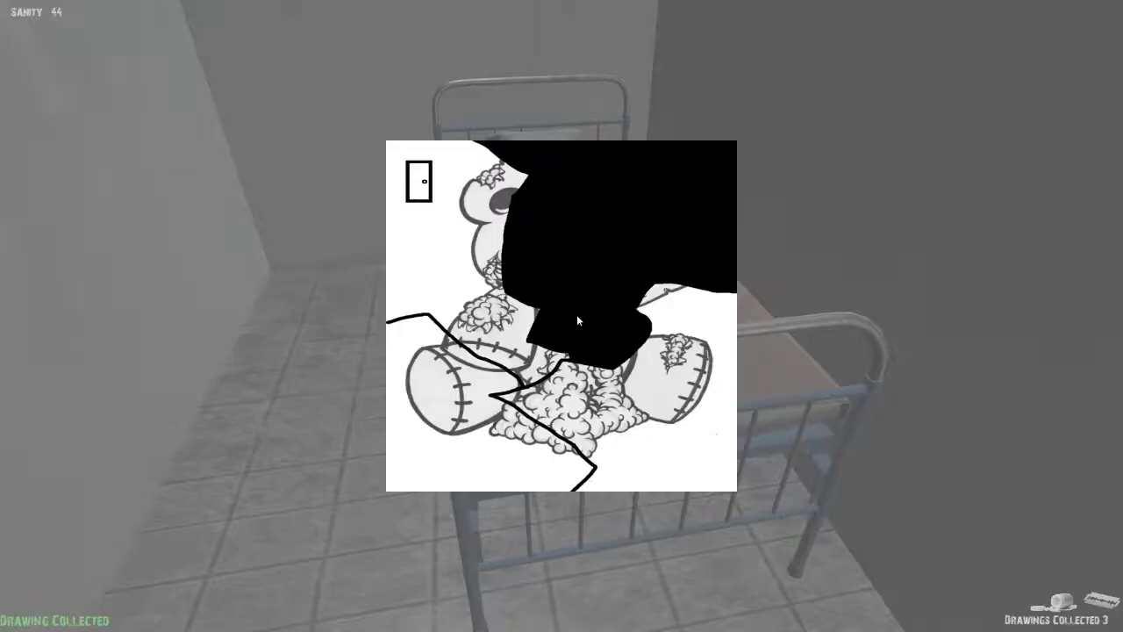
pyautogui.moveTo(204, 296)
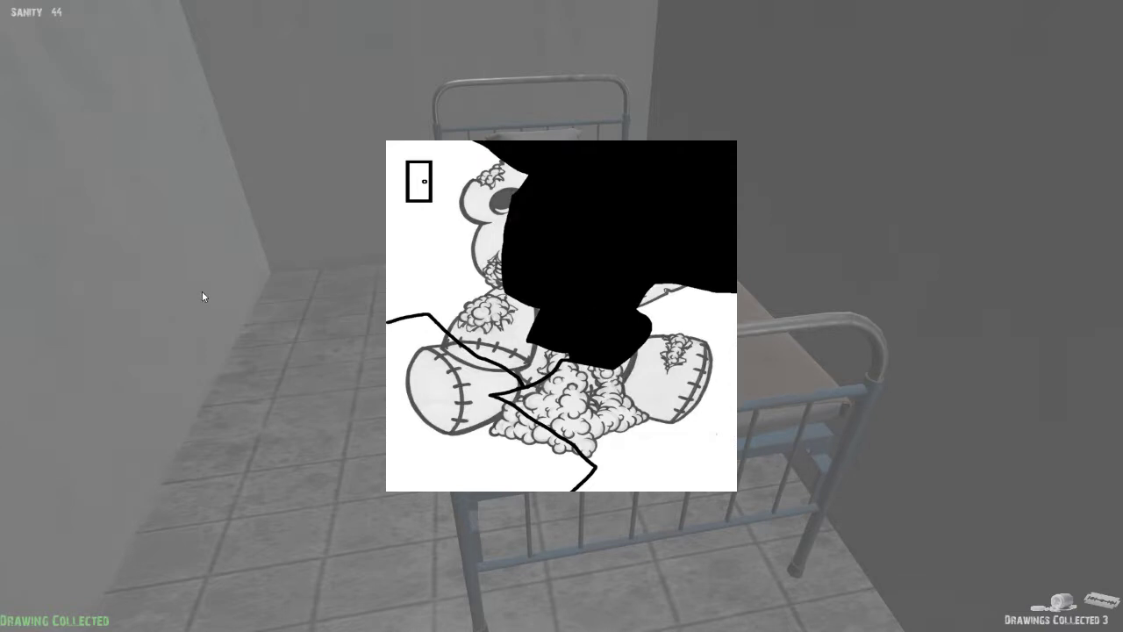
pyautogui.moveTo(440, 419)
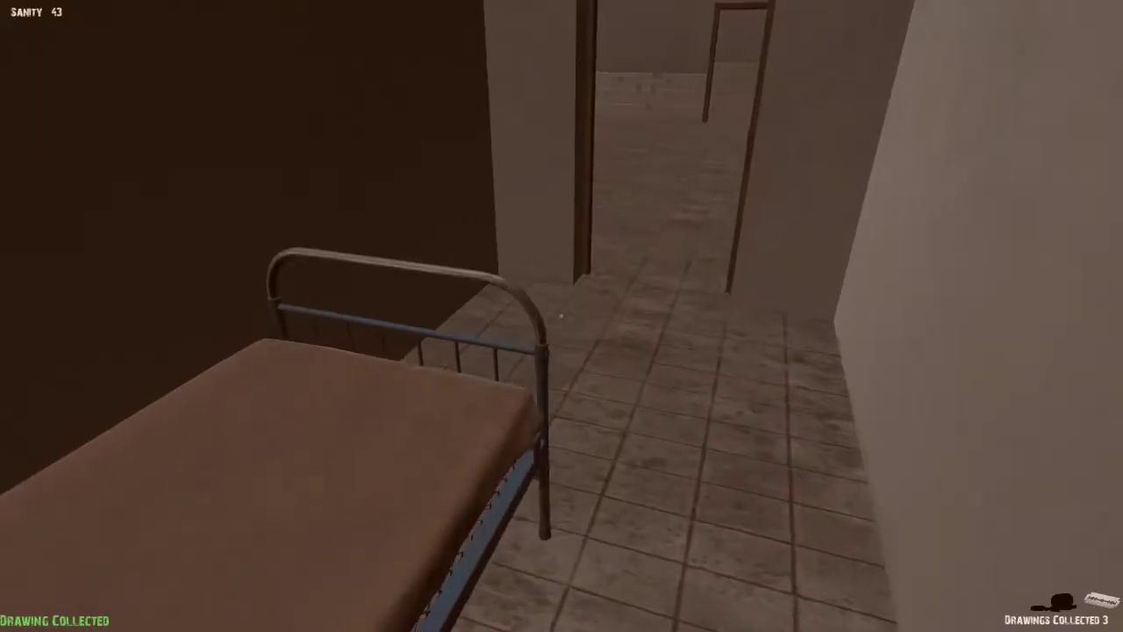
pyautogui.moveTo(561, 316)
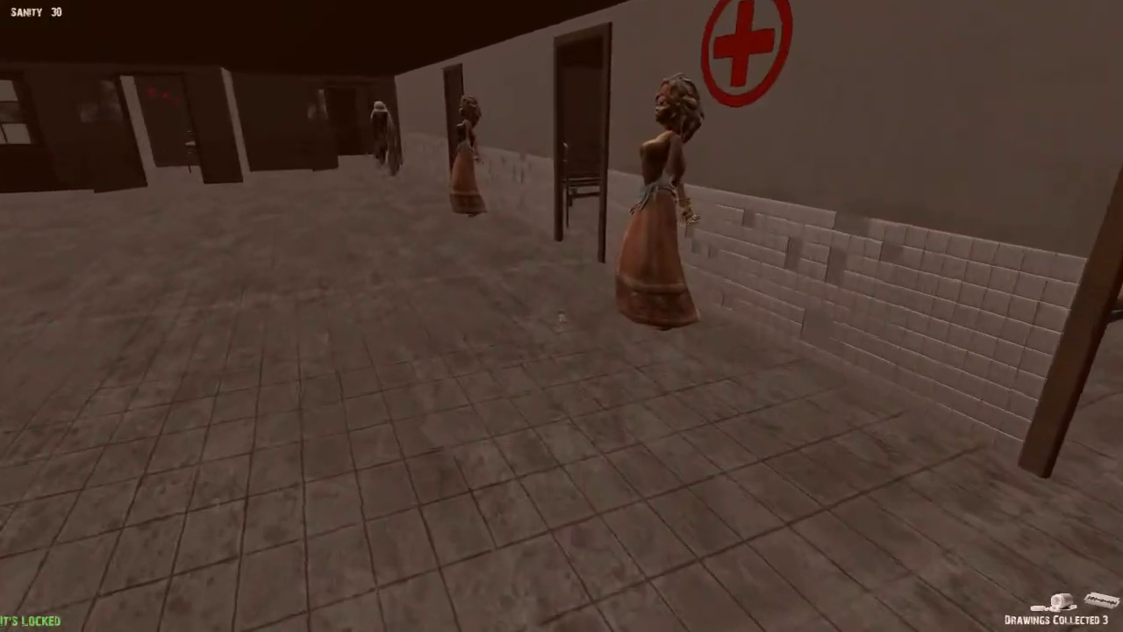
pyautogui.moveTo(561, 316)
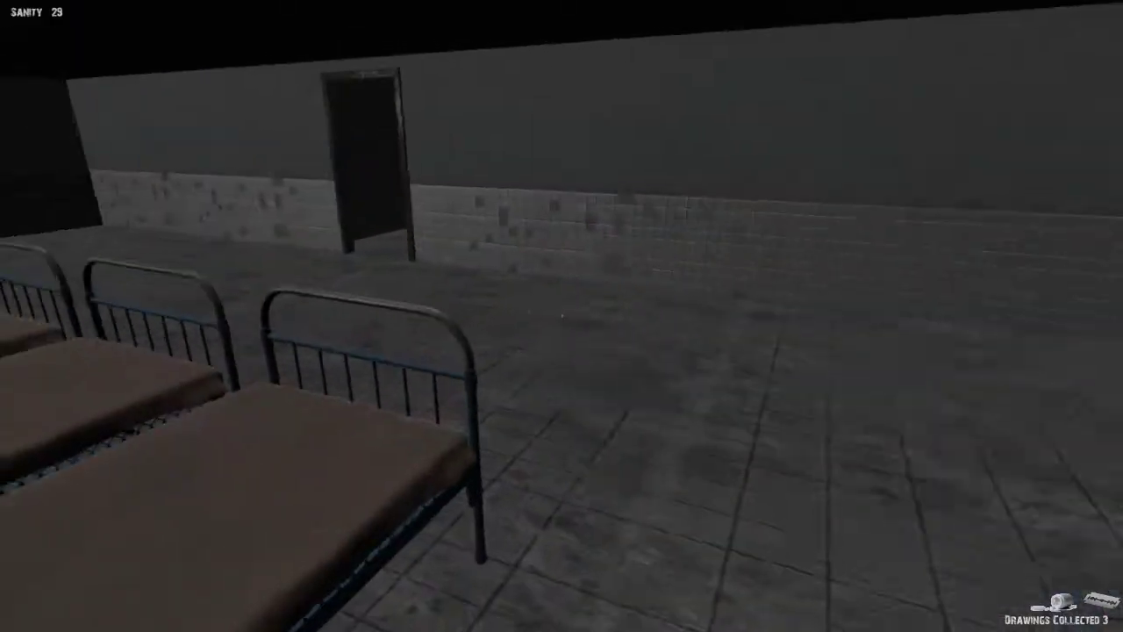
pyautogui.moveTo(561, 316)
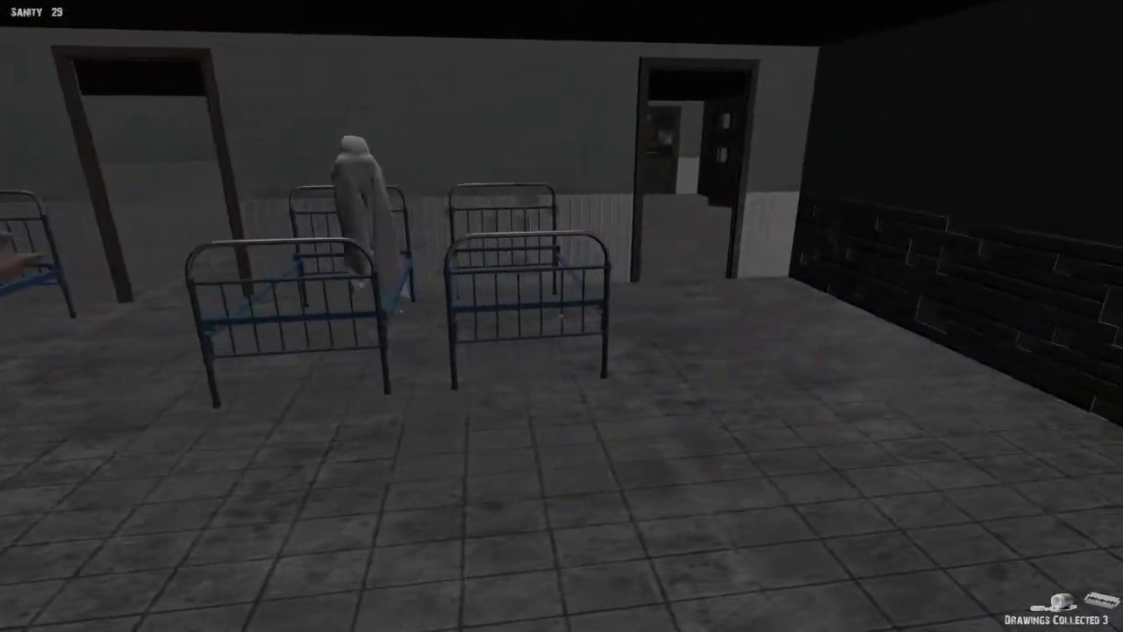
pyautogui.moveTo(562, 315)
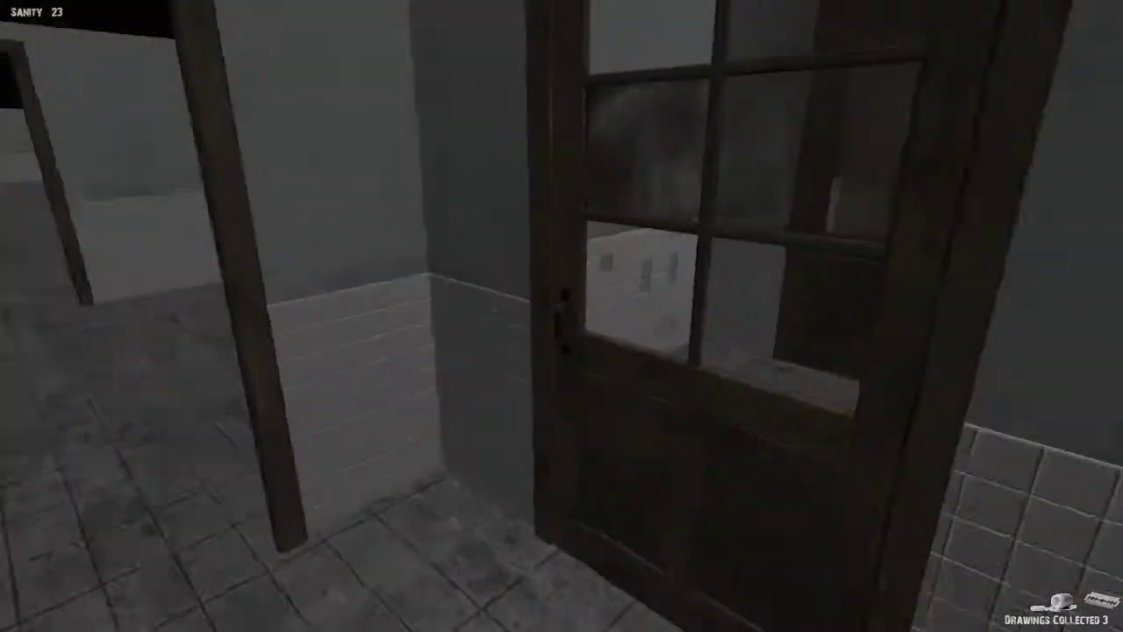
pyautogui.moveTo(561, 316)
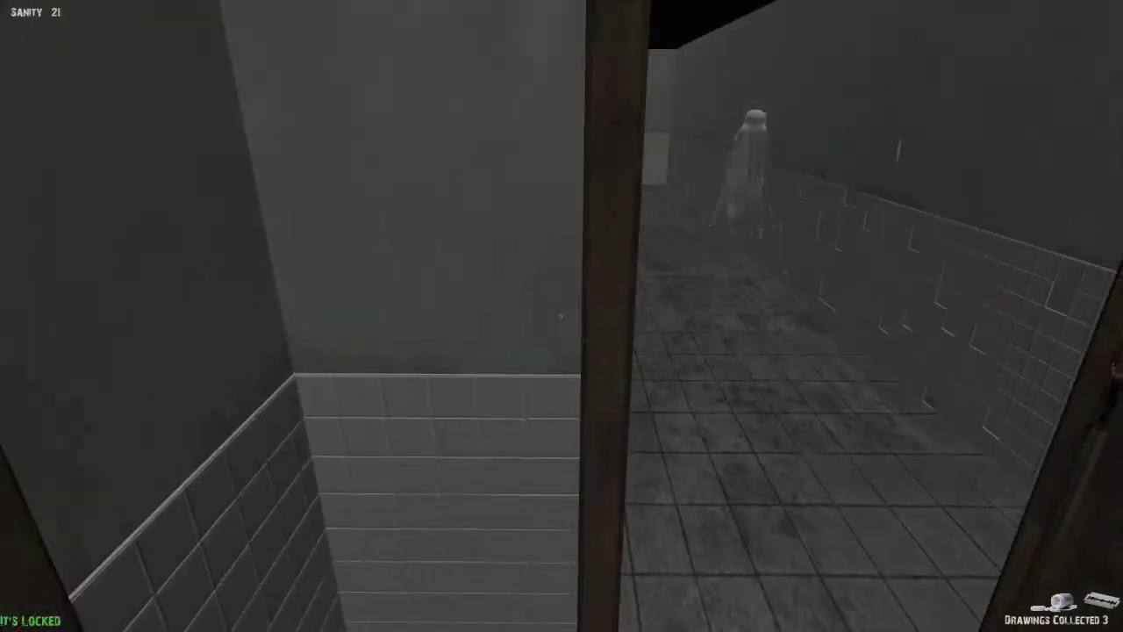
pyautogui.moveTo(561, 316)
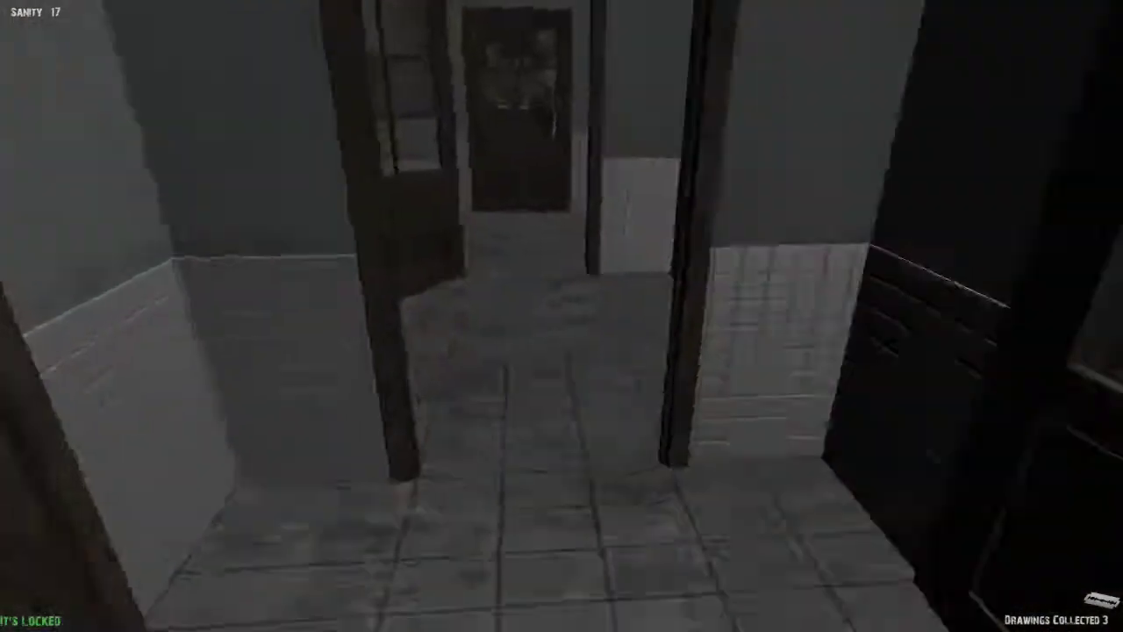
pyautogui.moveTo(561, 316)
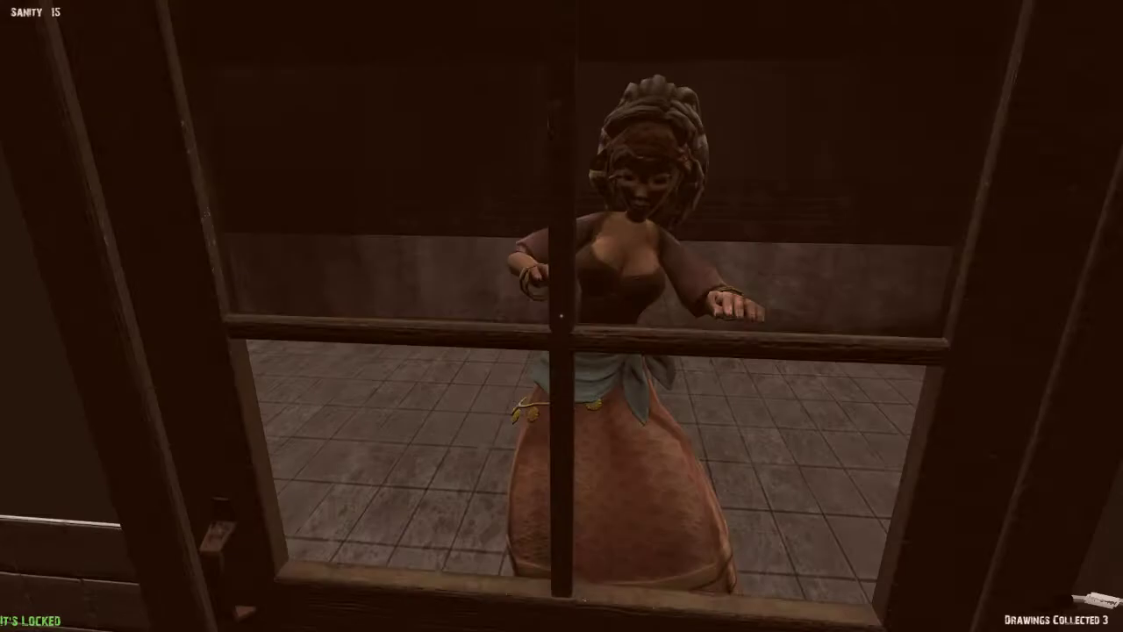
pyautogui.moveTo(561, 316)
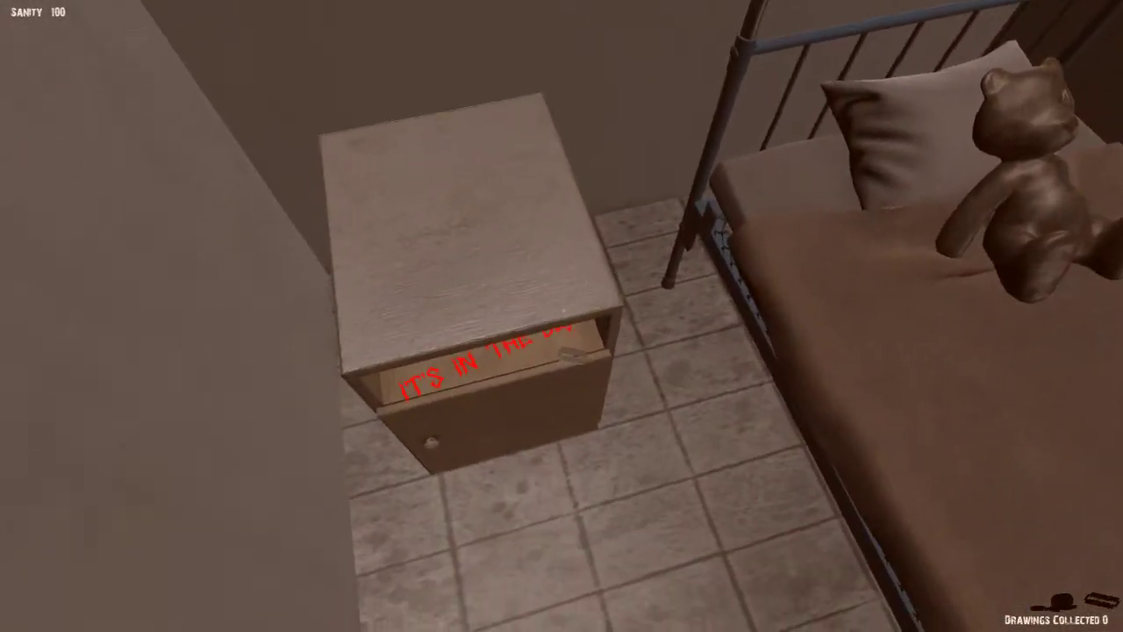
pyautogui.moveTo(562, 315)
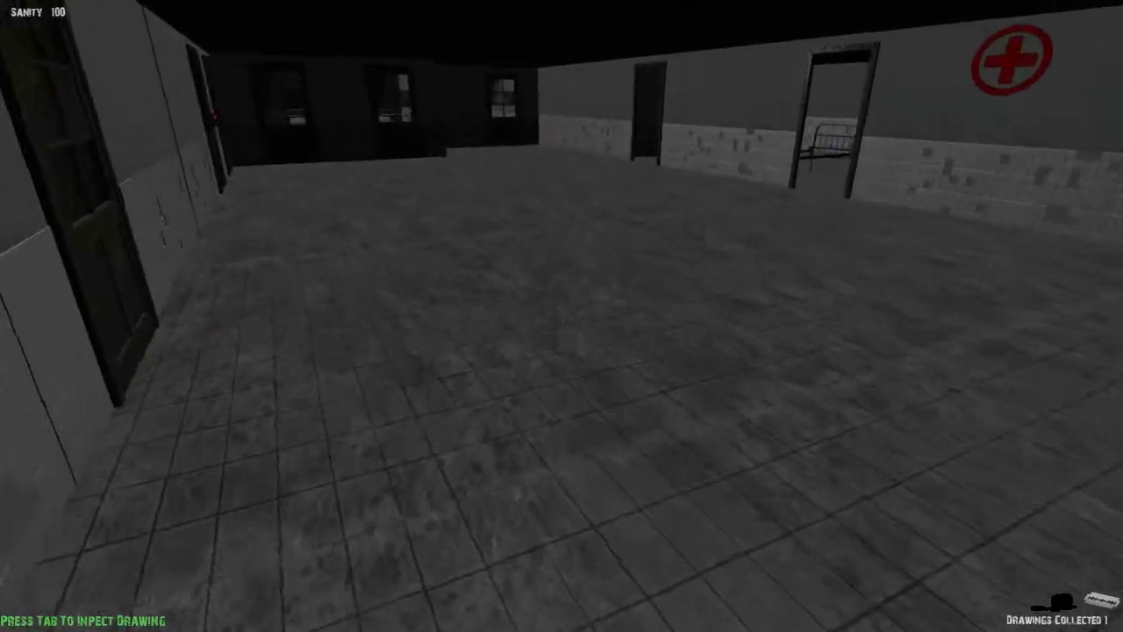
pyautogui.moveTo(561, 316)
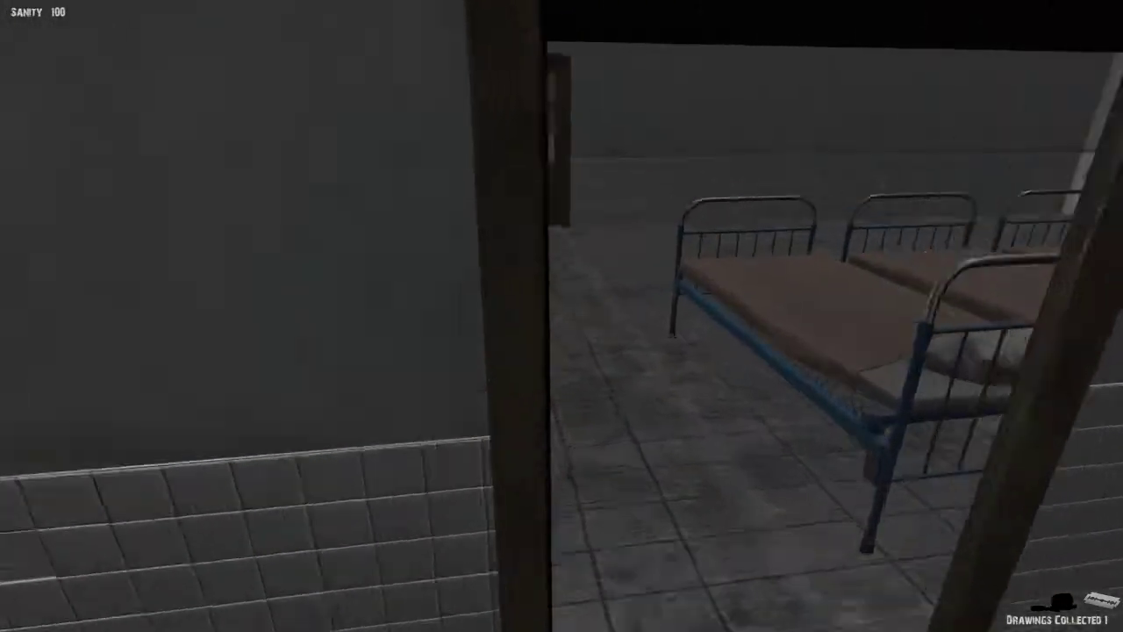
pyautogui.moveTo(561, 315)
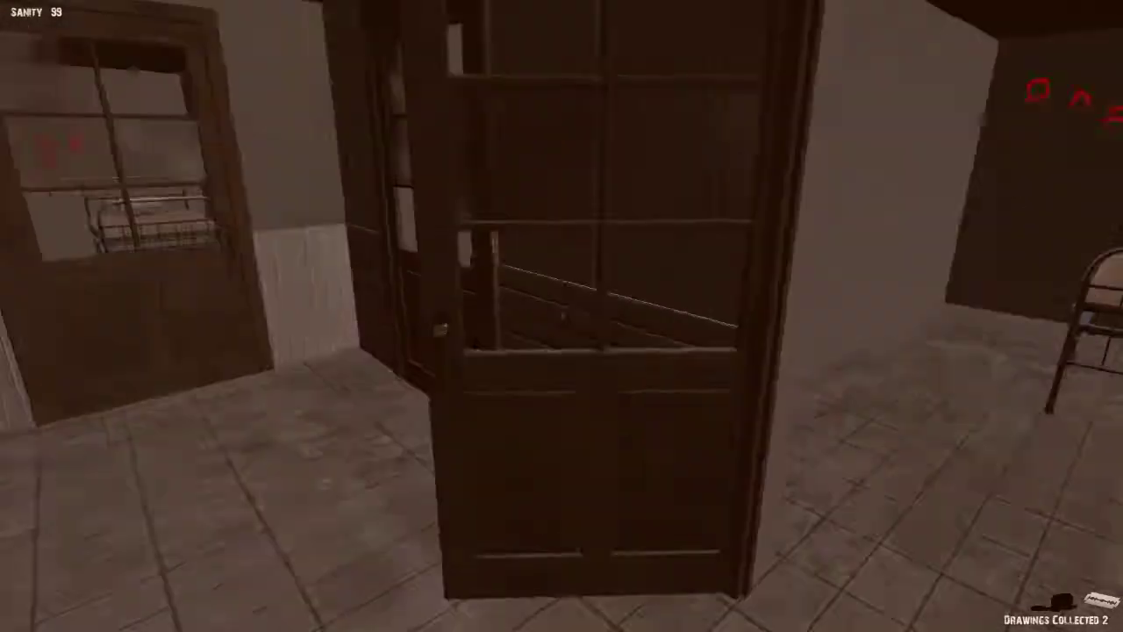
pyautogui.moveTo(561, 316)
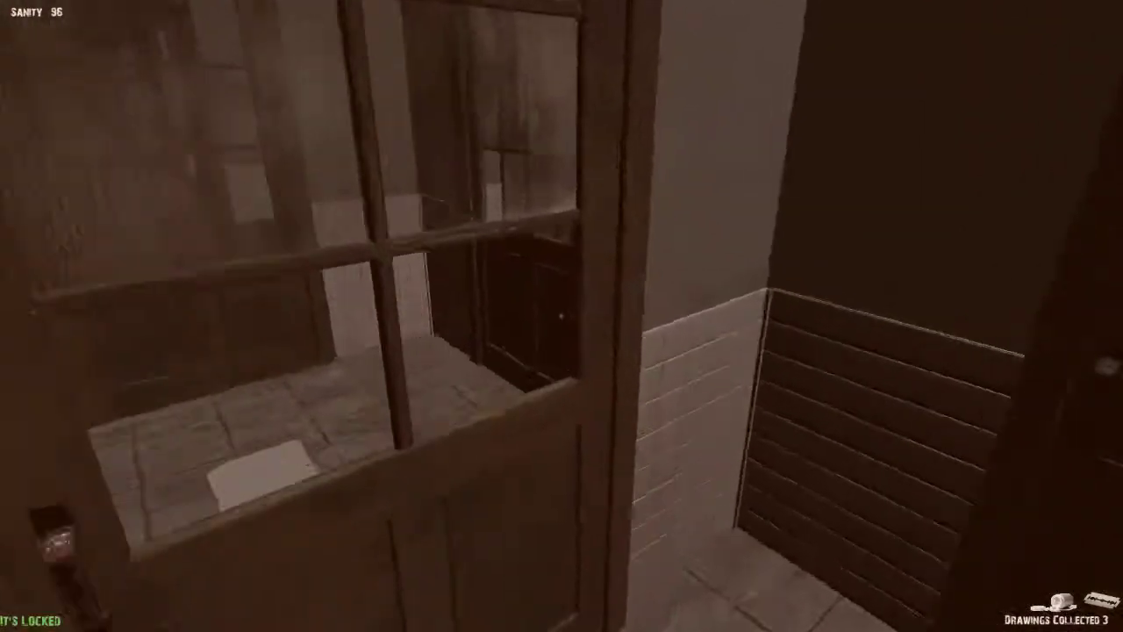
pyautogui.moveTo(562, 316)
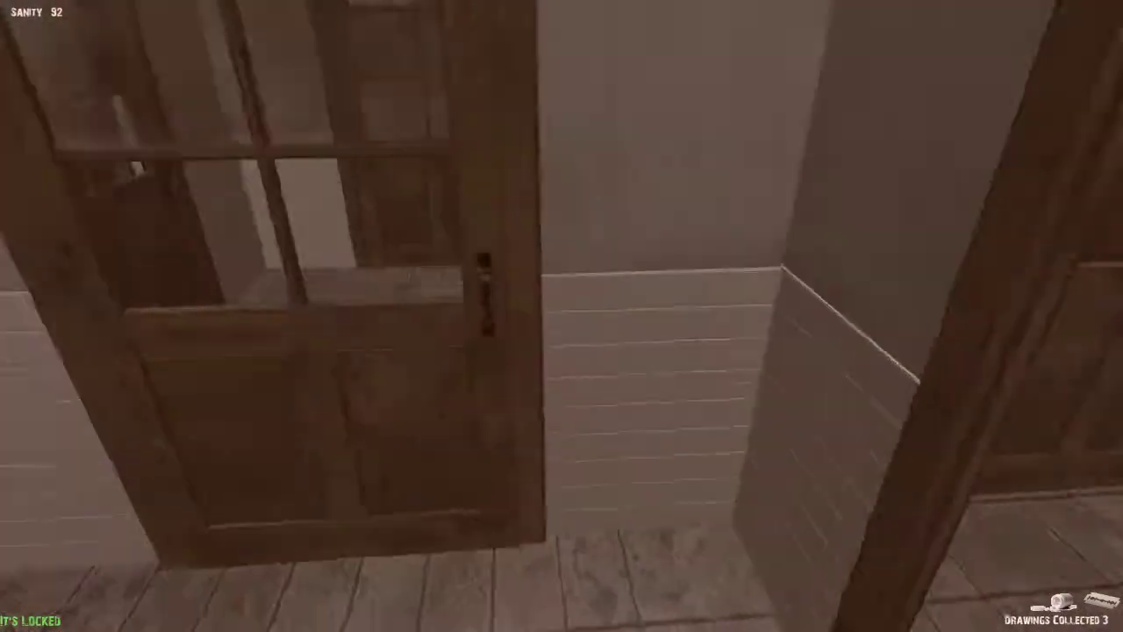
pyautogui.moveTo(562, 316)
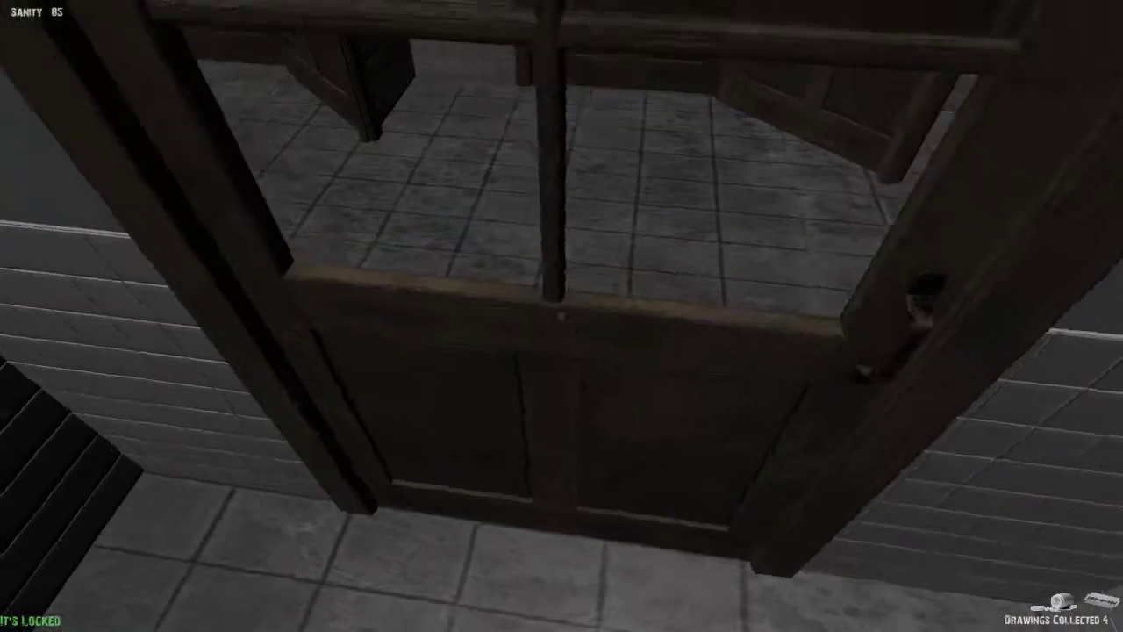
pyautogui.moveTo(561, 316)
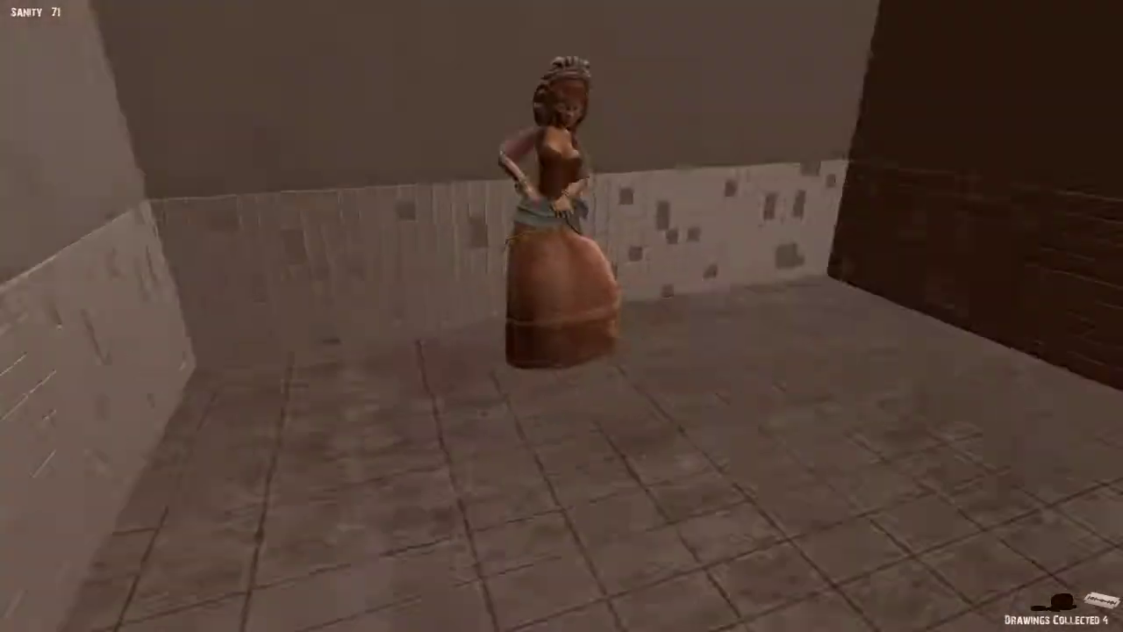
pyautogui.moveTo(561, 316)
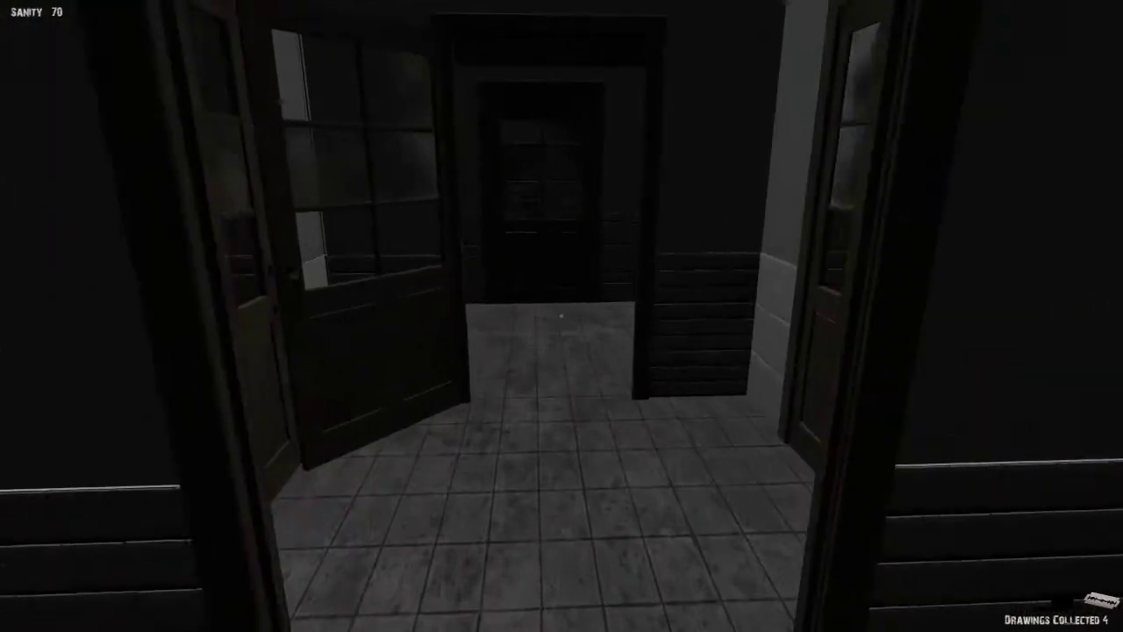
pyautogui.moveTo(562, 316)
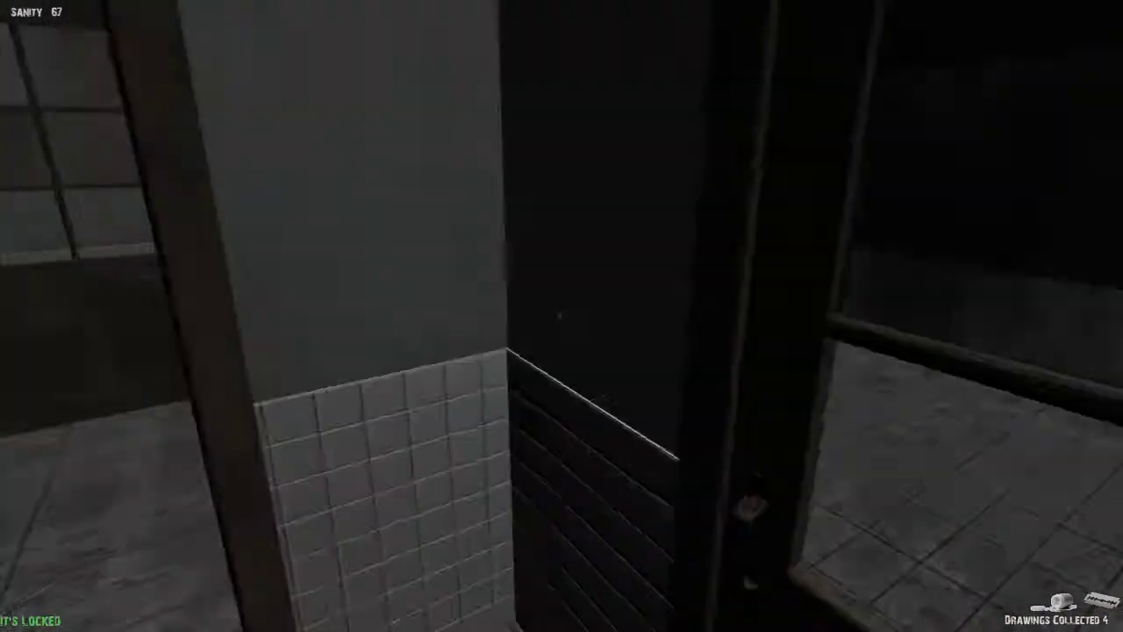
pyautogui.moveTo(562, 316)
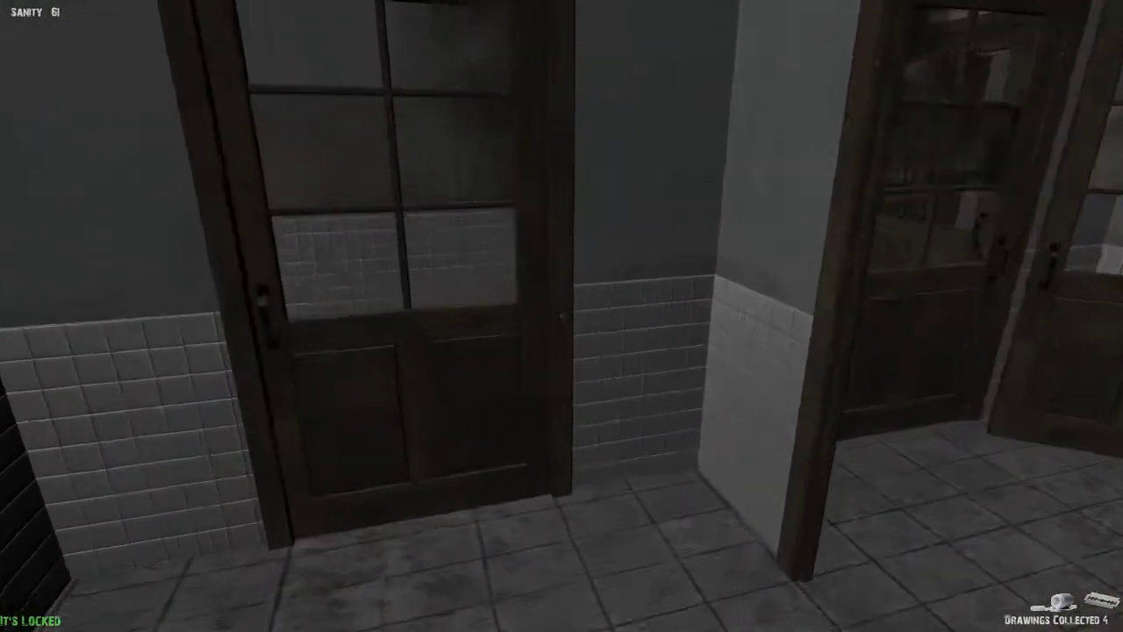
pyautogui.moveTo(789, 316)
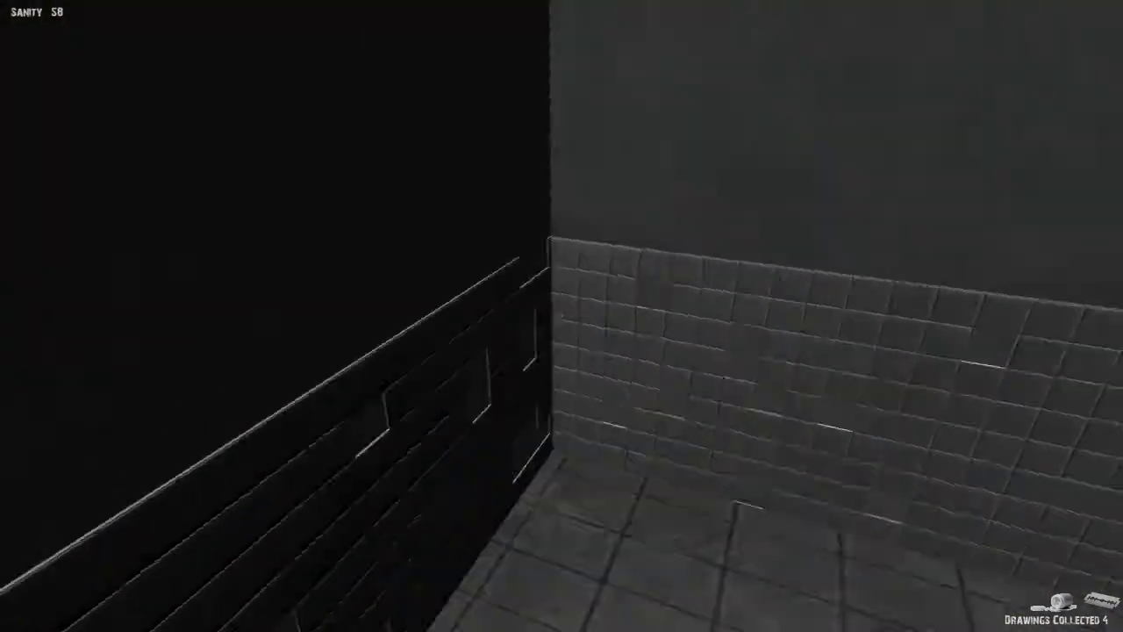
pyautogui.moveTo(561, 315)
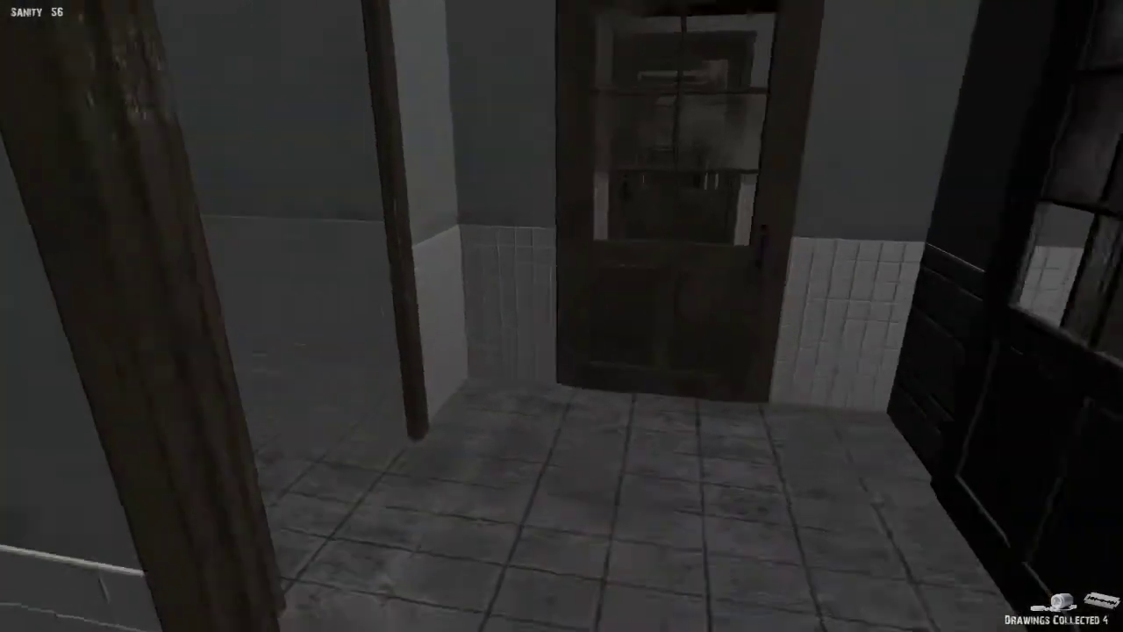
pyautogui.moveTo(562, 320)
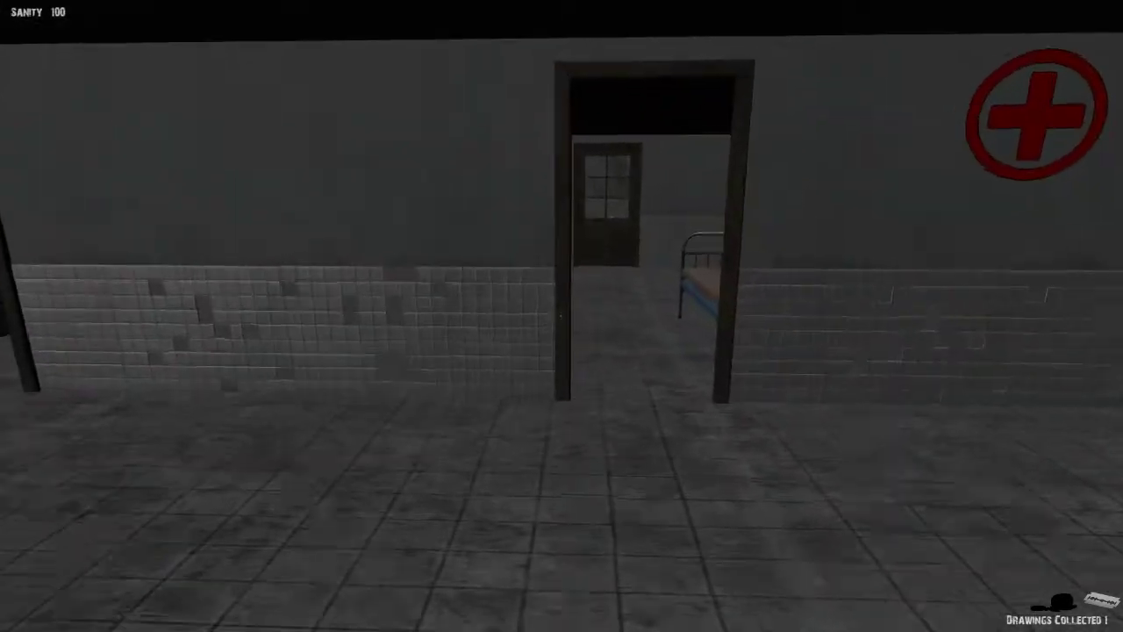
# Move through the bed rooms collecting drawings while creatures appear in the ward hall.
pyautogui.press('w')
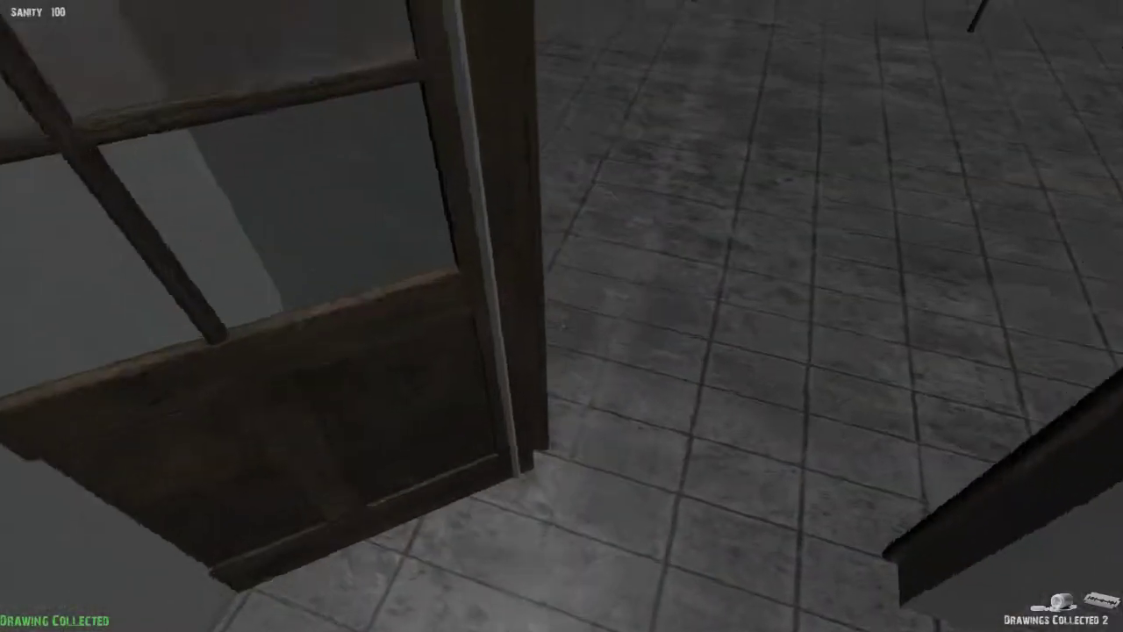
pyautogui.moveTo(561, 316)
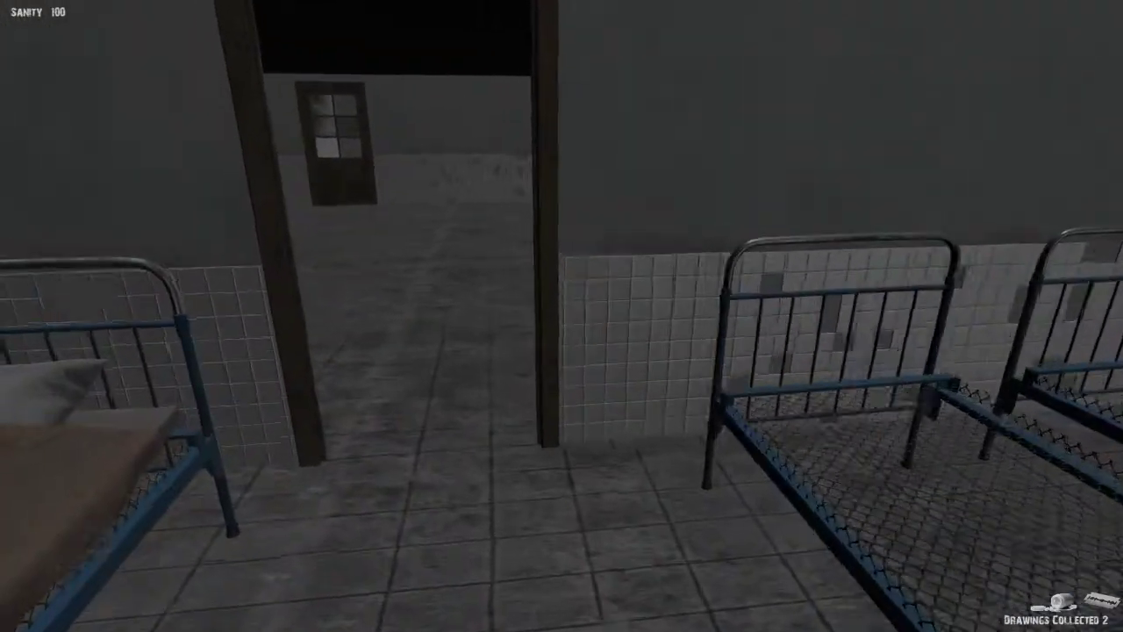
pyautogui.moveTo(562, 316)
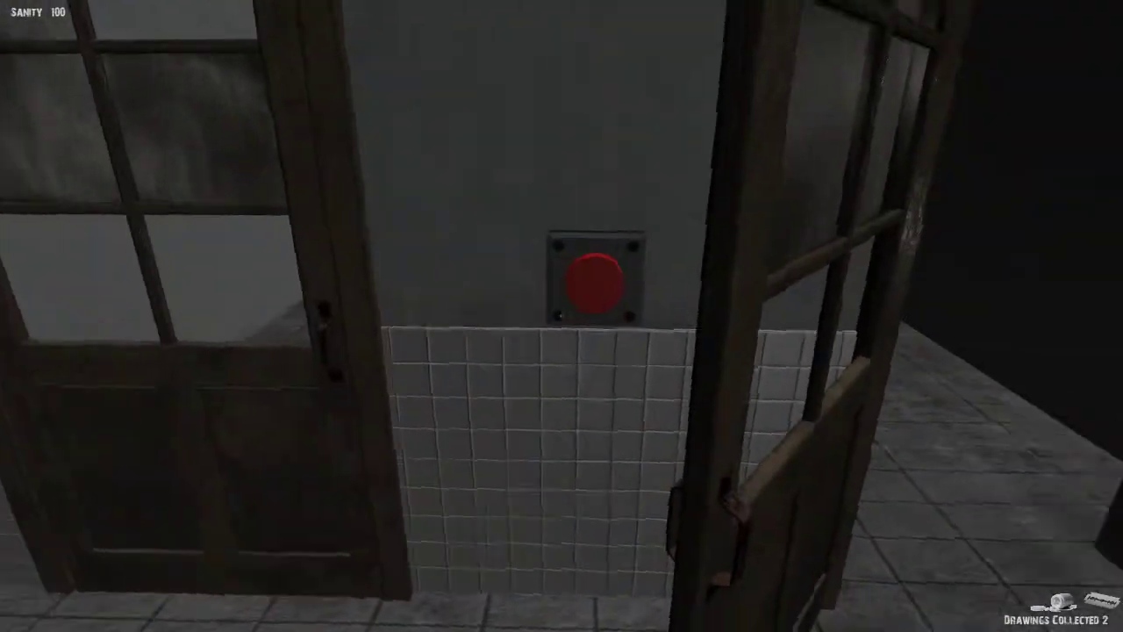
pyautogui.moveTo(561, 315)
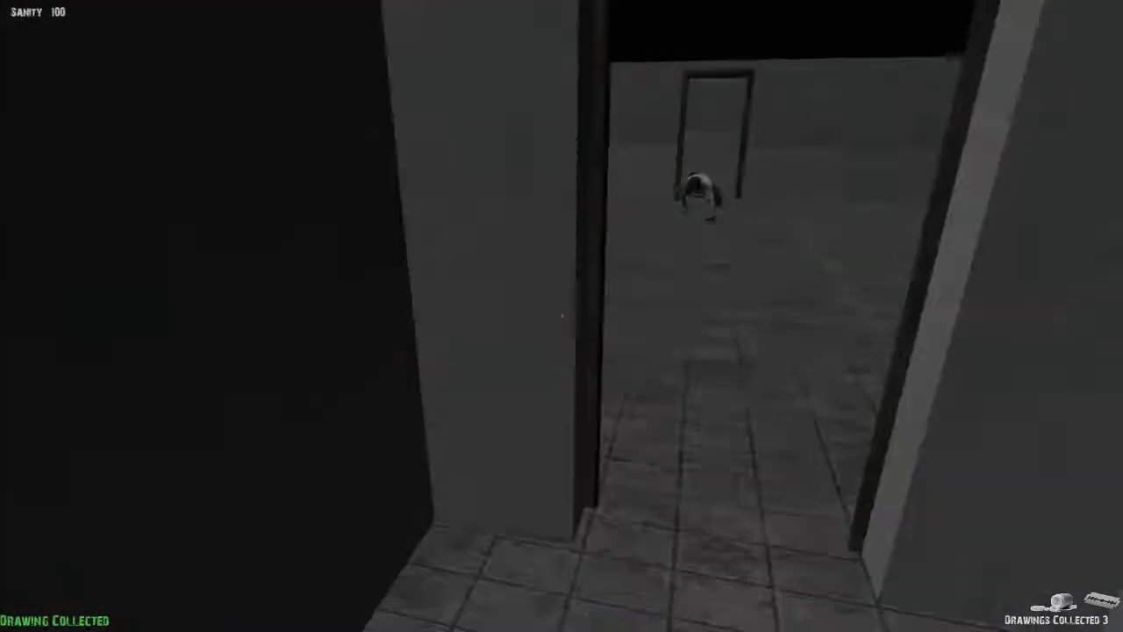
pyautogui.moveTo(561, 316)
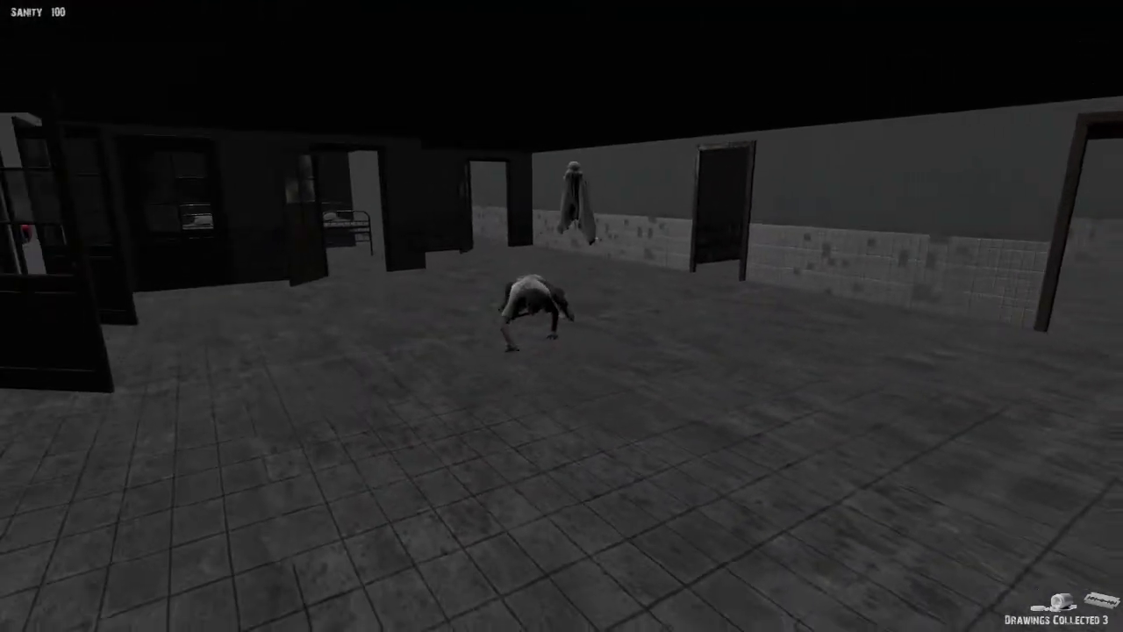
pyautogui.moveTo(561, 316)
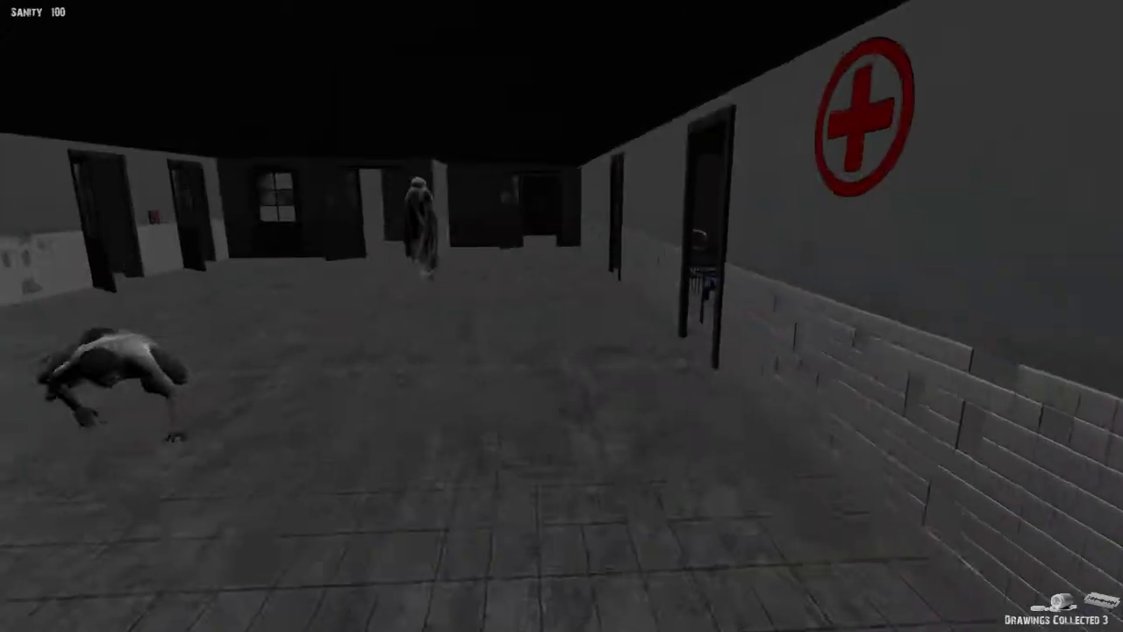
pyautogui.moveTo(562, 316)
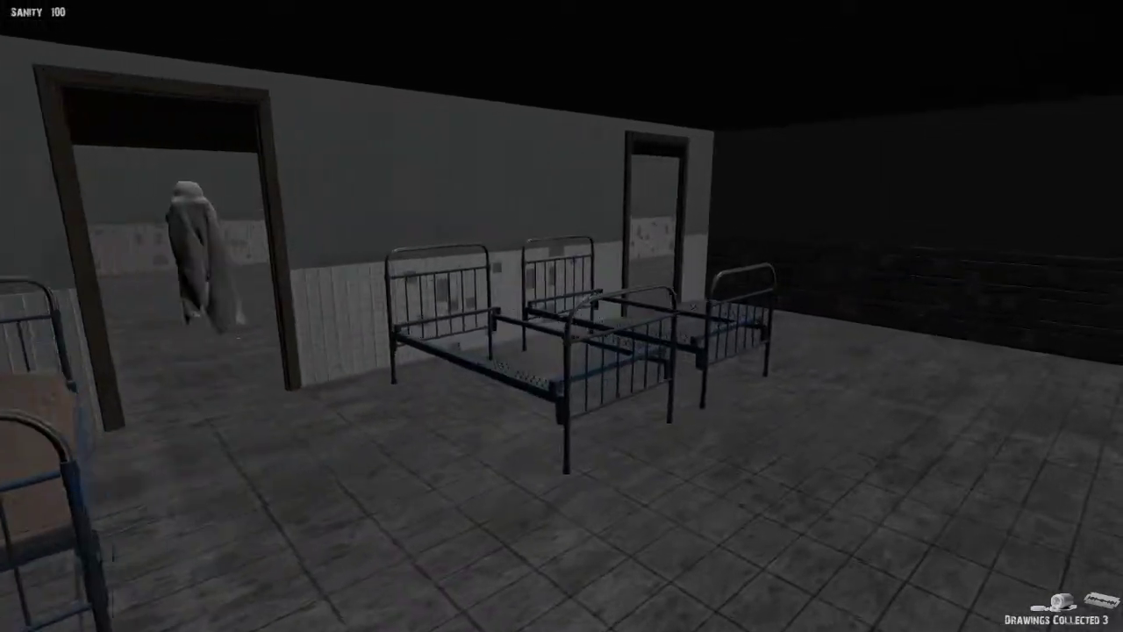
pyautogui.moveTo(562, 316)
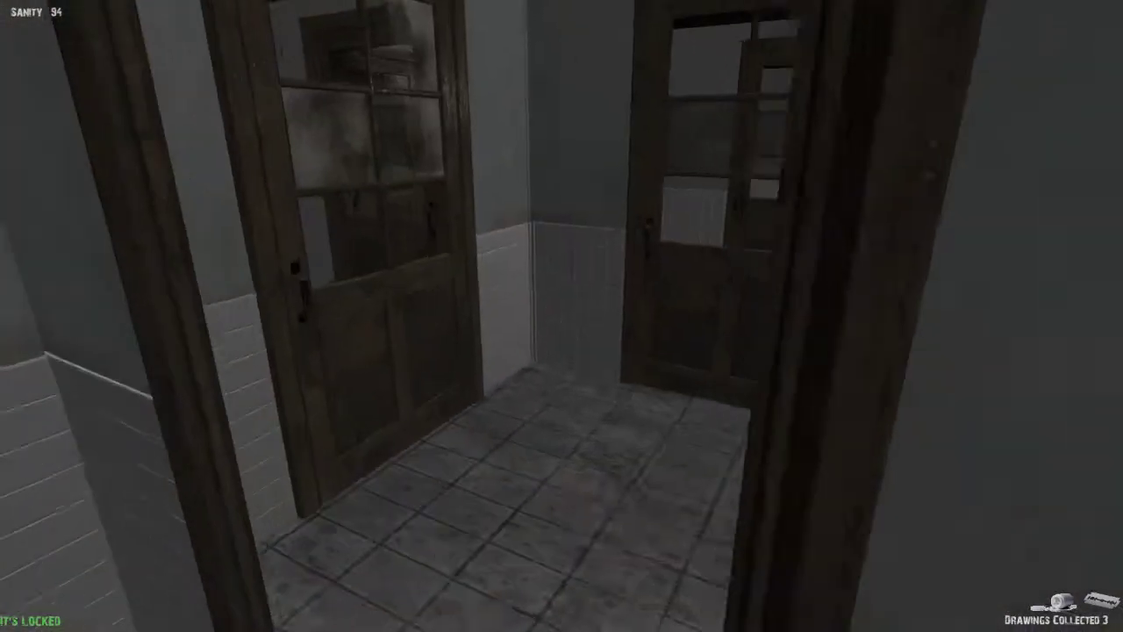
pyautogui.moveTo(561, 316)
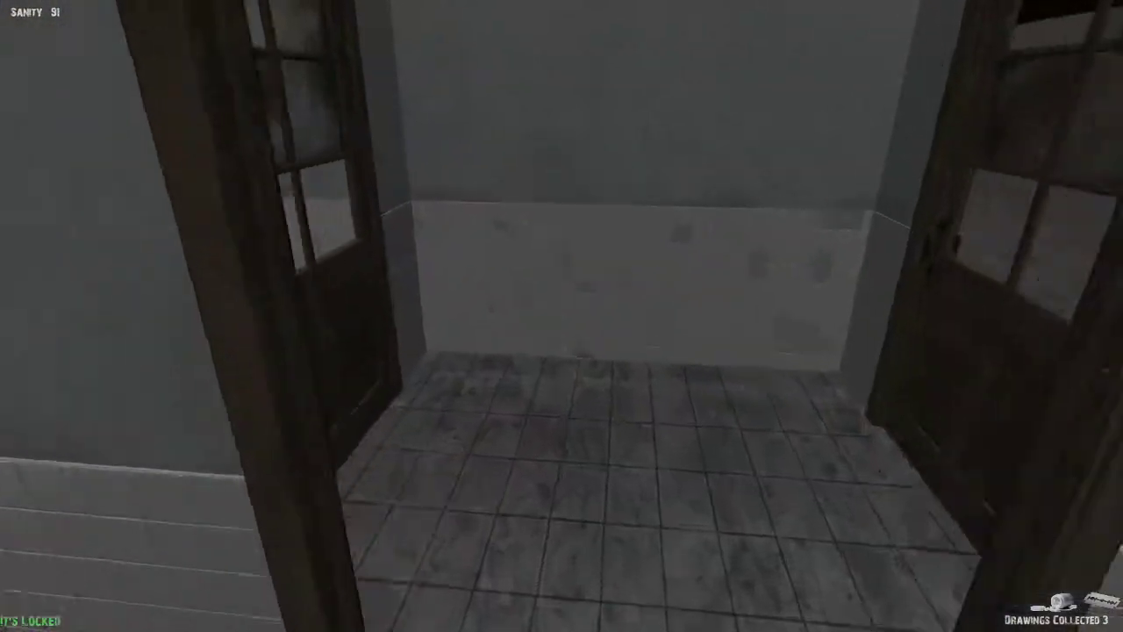
pyautogui.moveTo(561, 315)
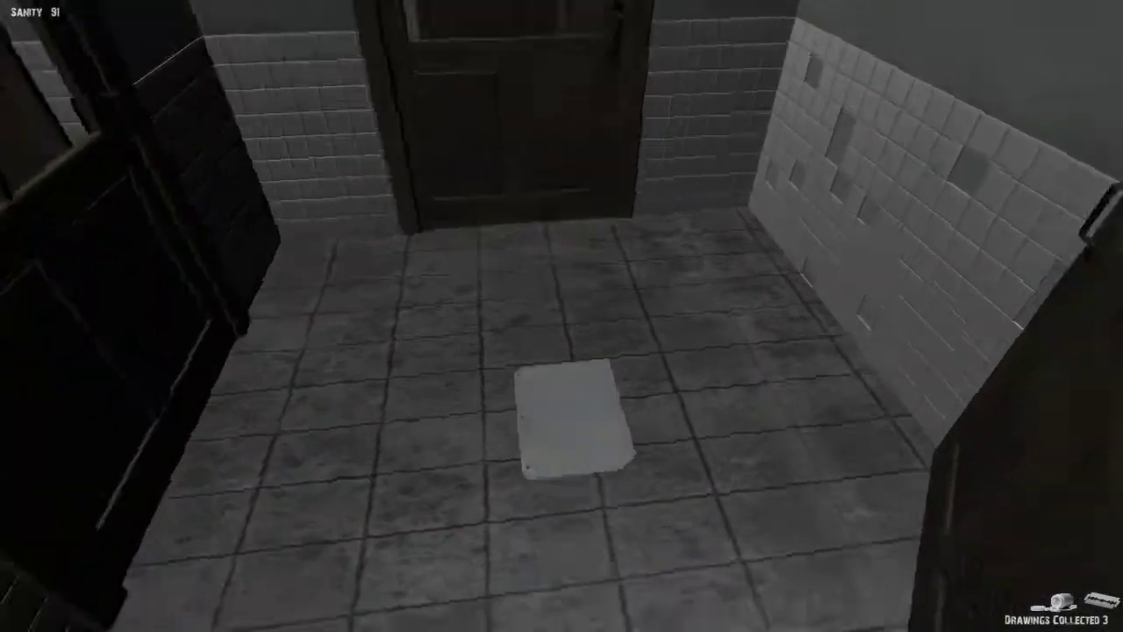
pyautogui.moveTo(561, 316)
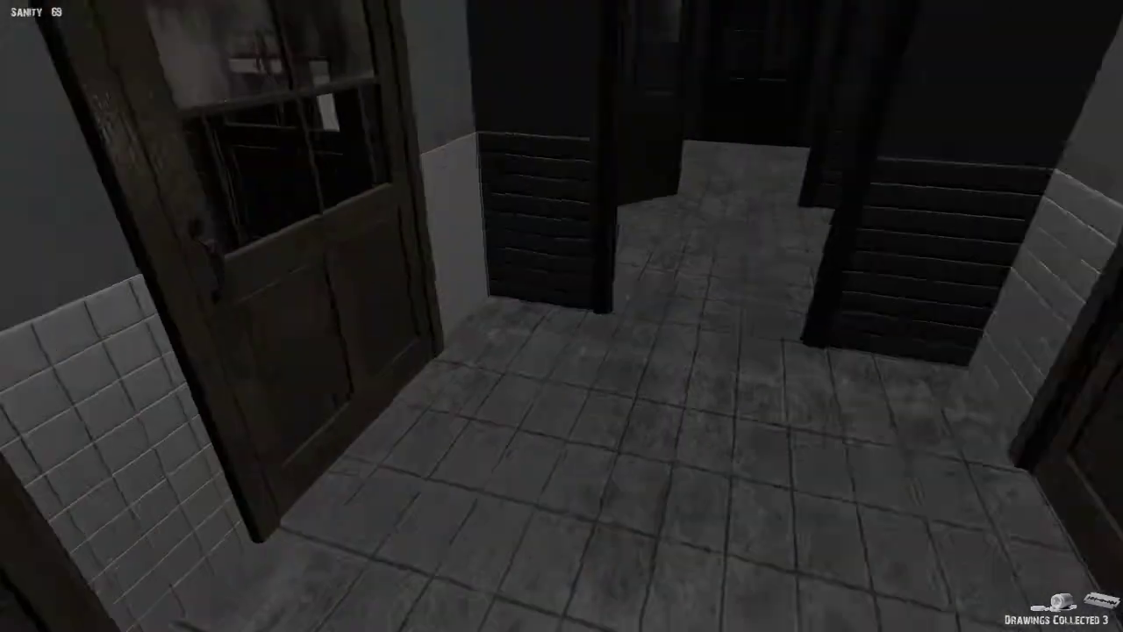
pyautogui.moveTo(562, 316)
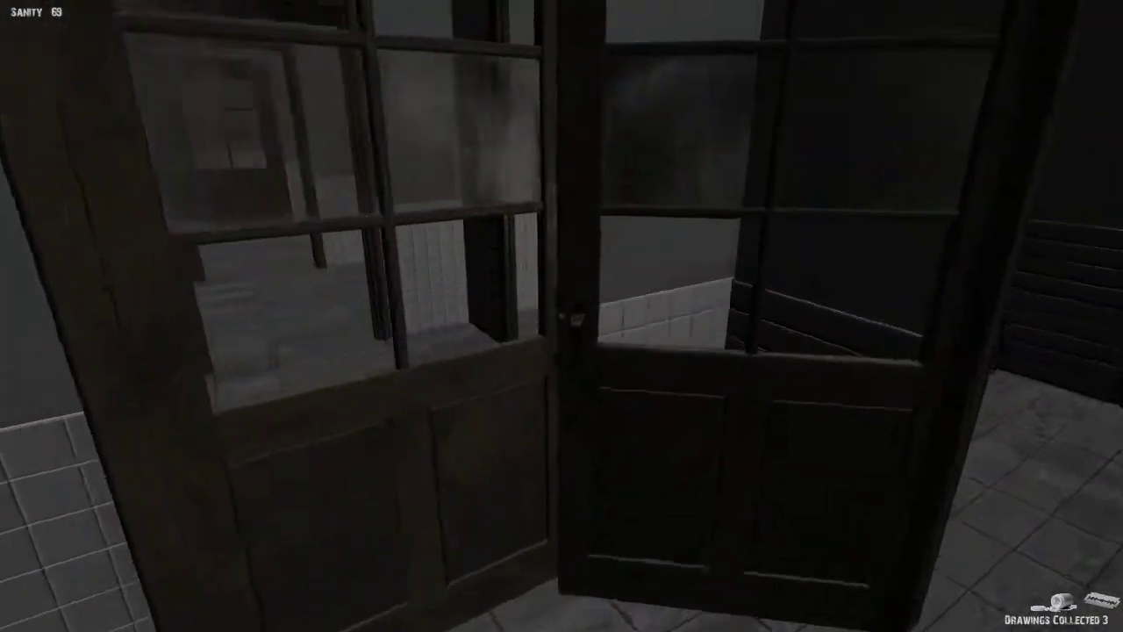
pyautogui.moveTo(561, 316)
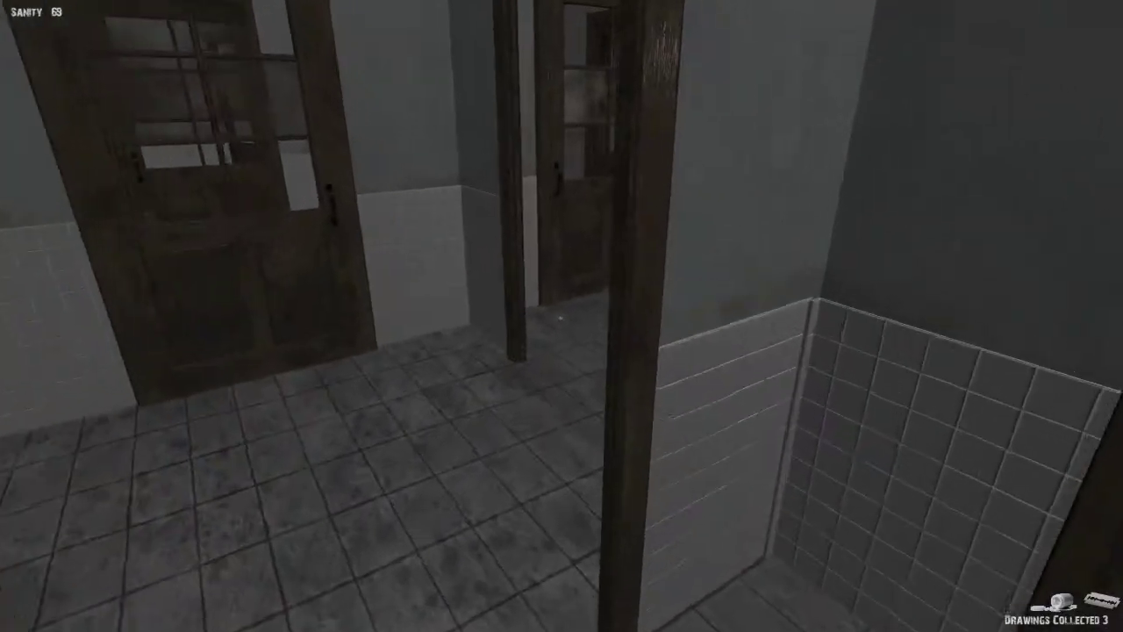
pyautogui.moveTo(562, 315)
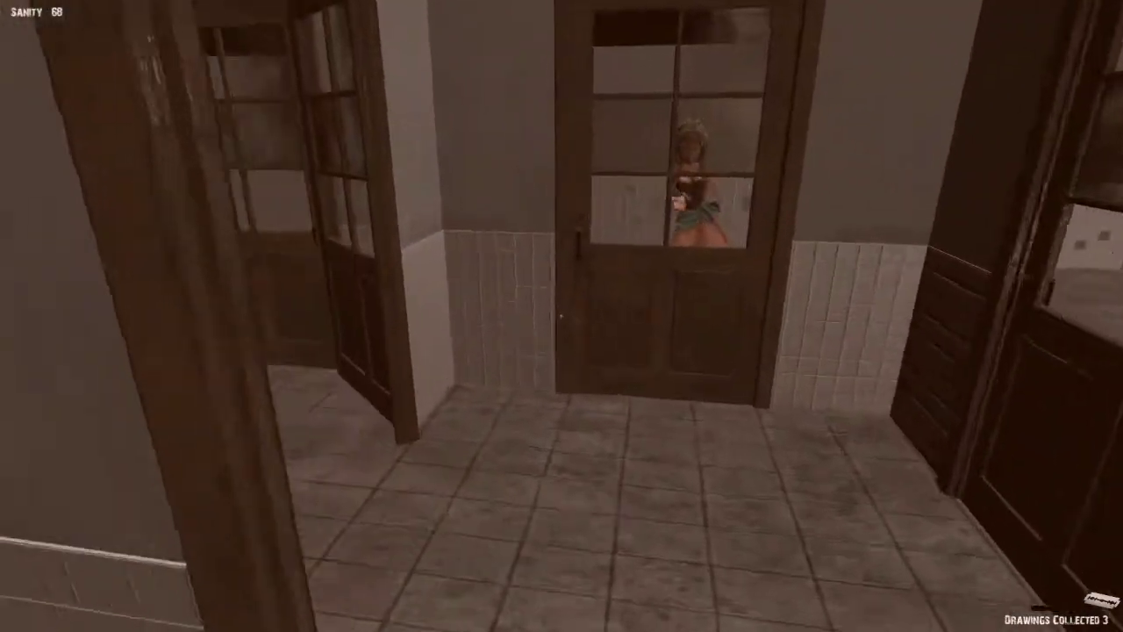
pyautogui.moveTo(561, 315)
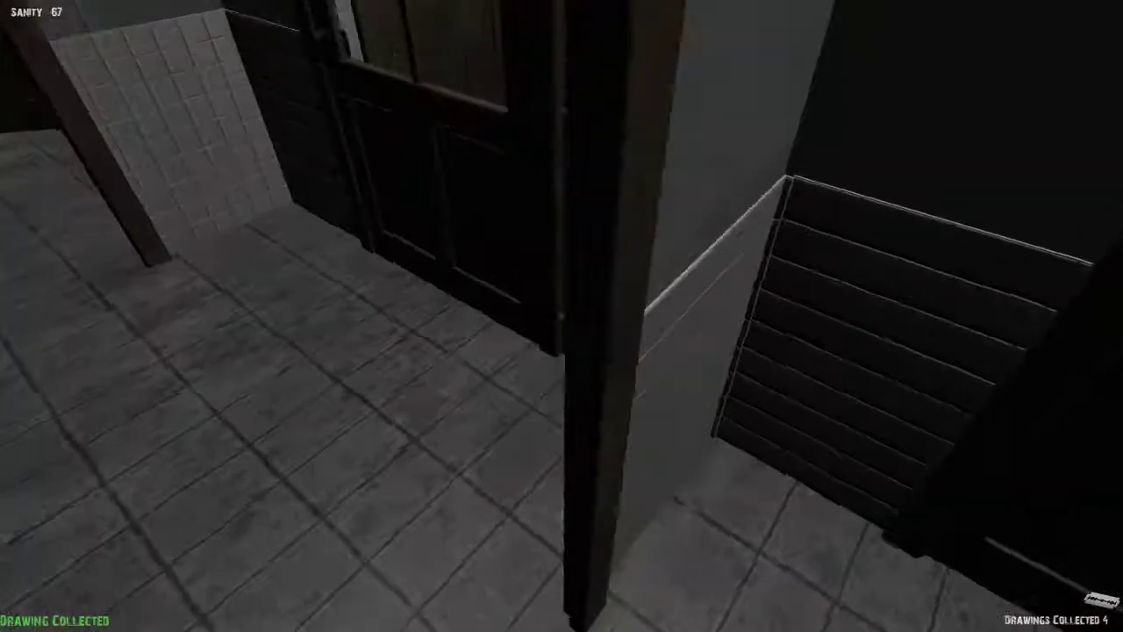
pyautogui.moveTo(562, 316)
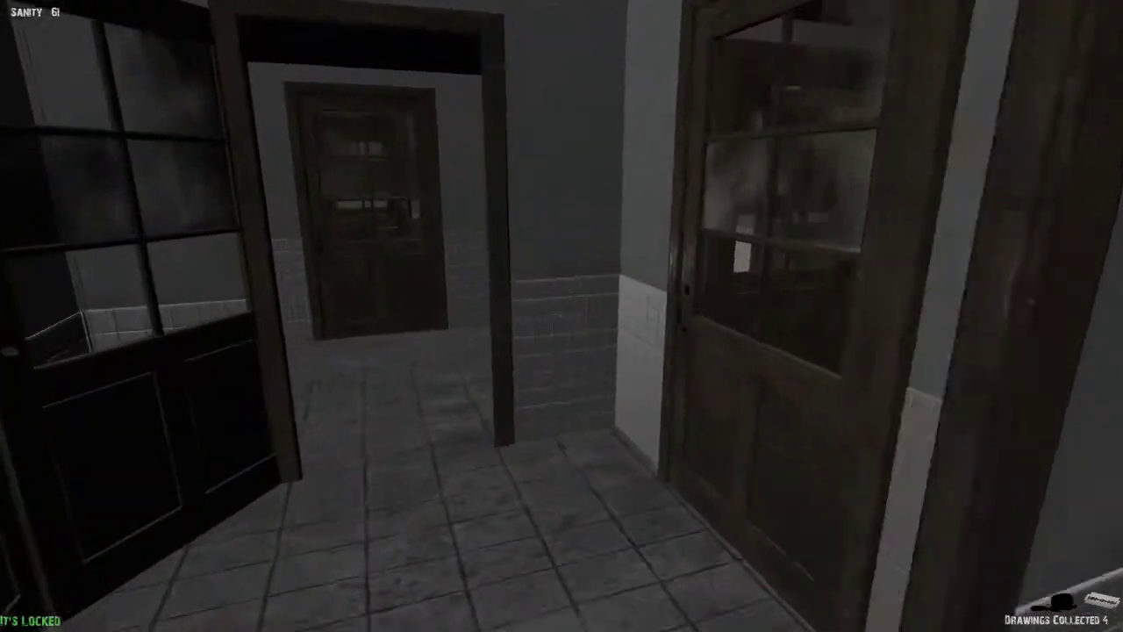
pyautogui.moveTo(561, 316)
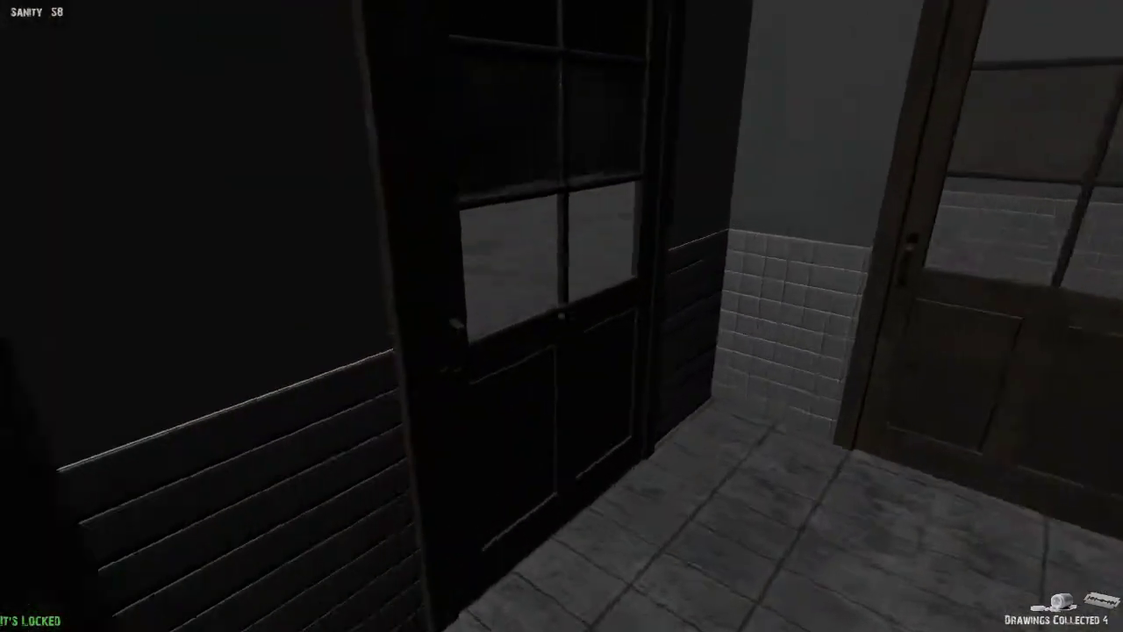
pyautogui.moveTo(561, 316)
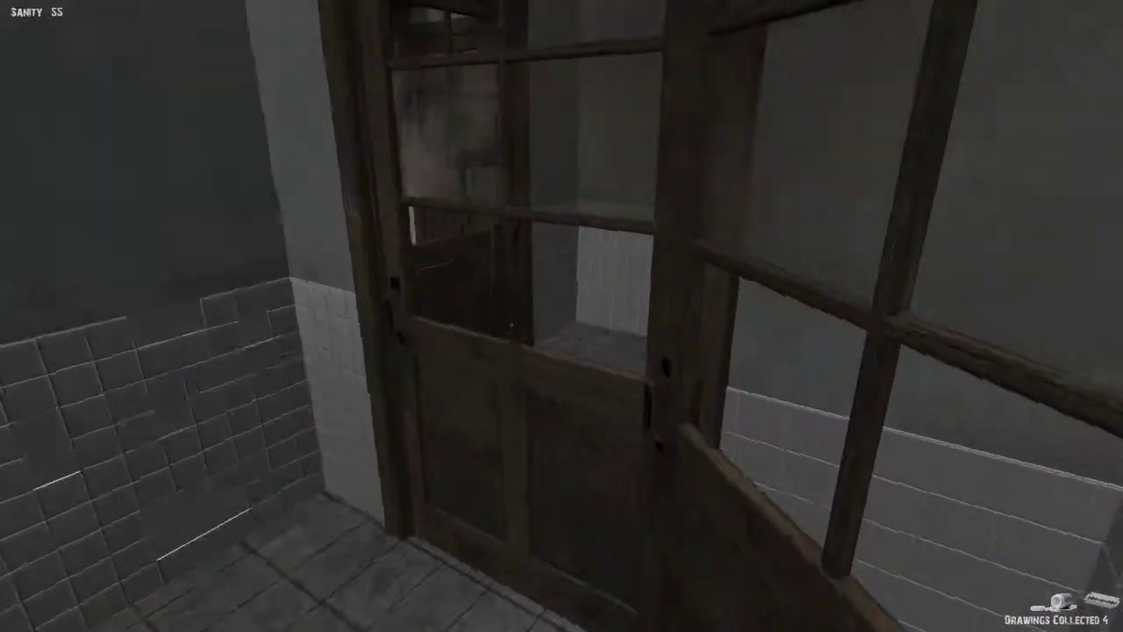
pyautogui.moveTo(561, 316)
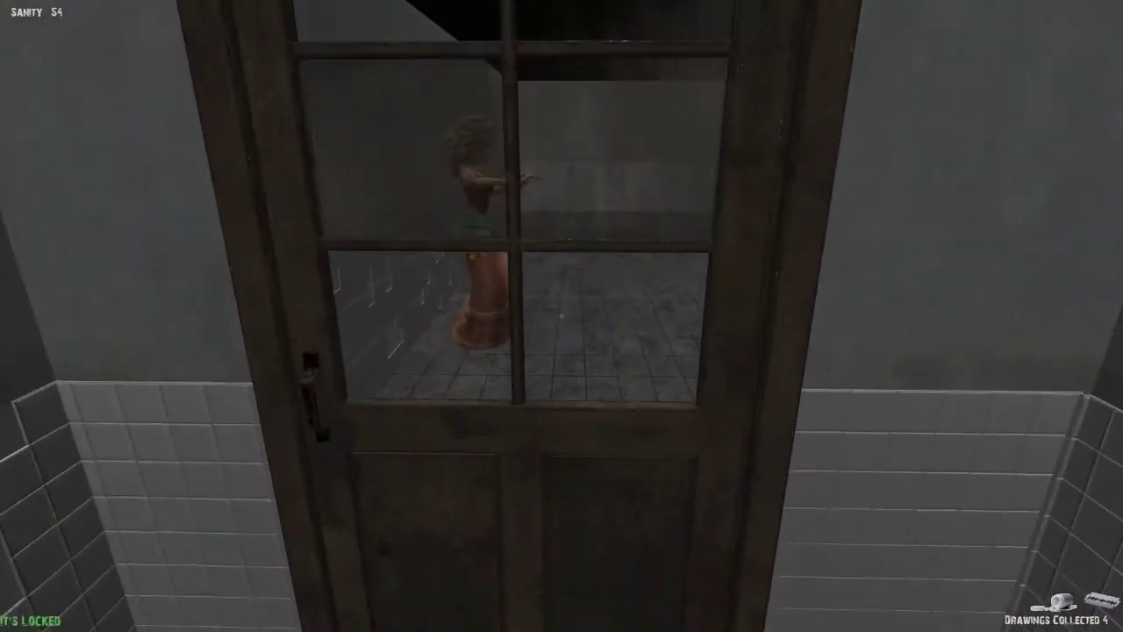
# Walk past the locked doors into the hall ringed by doll figures, holding four drawings.
pyautogui.press('w')
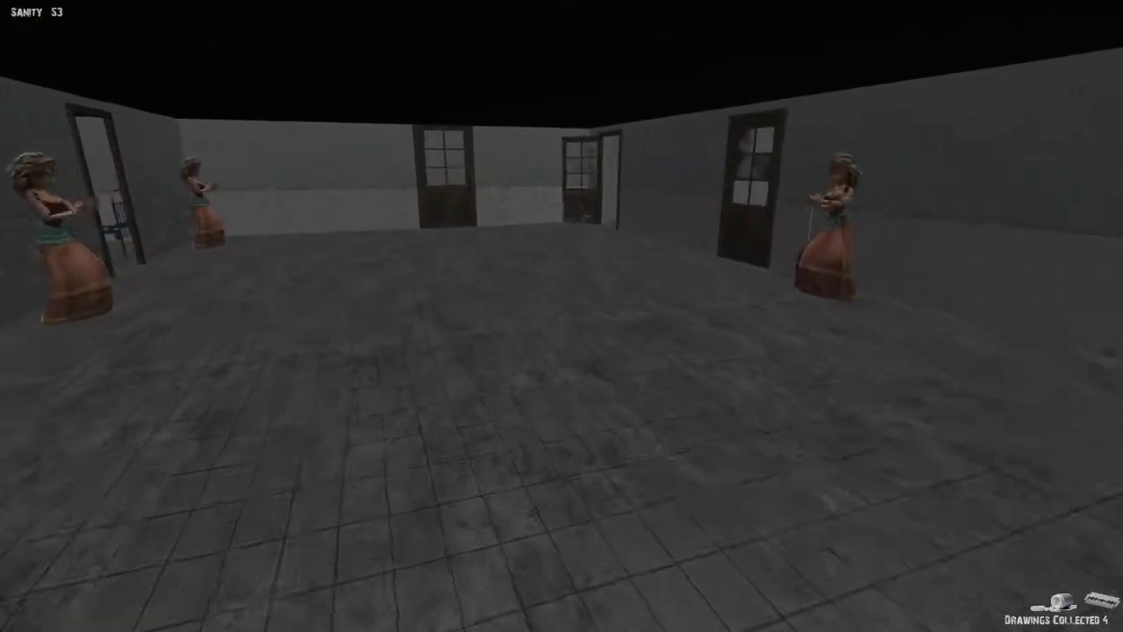
pyautogui.moveTo(562, 316)
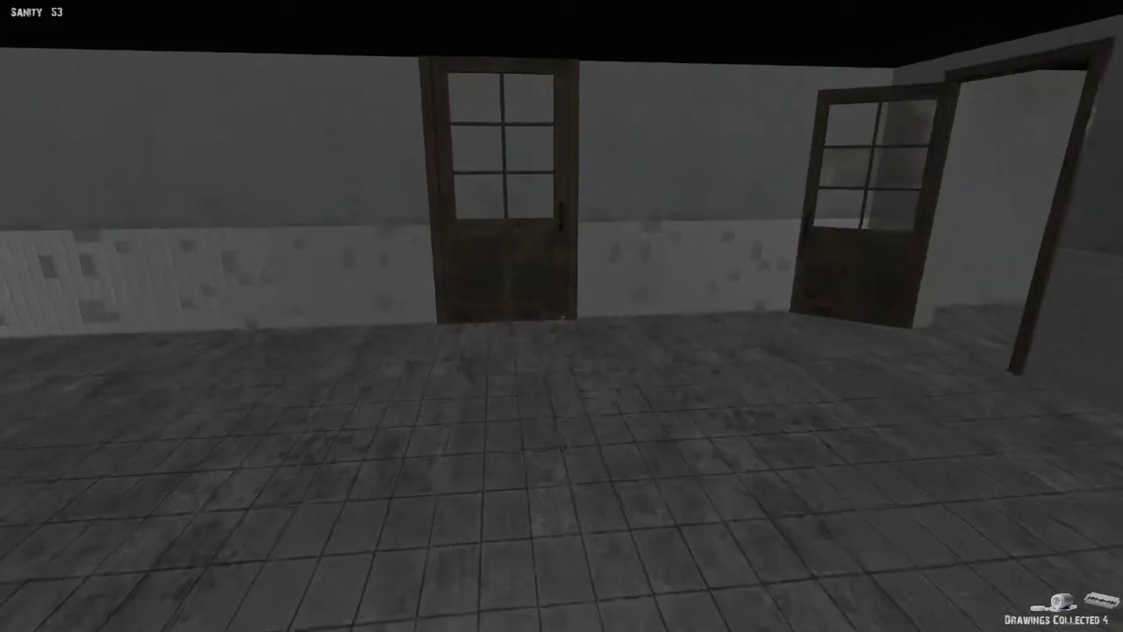